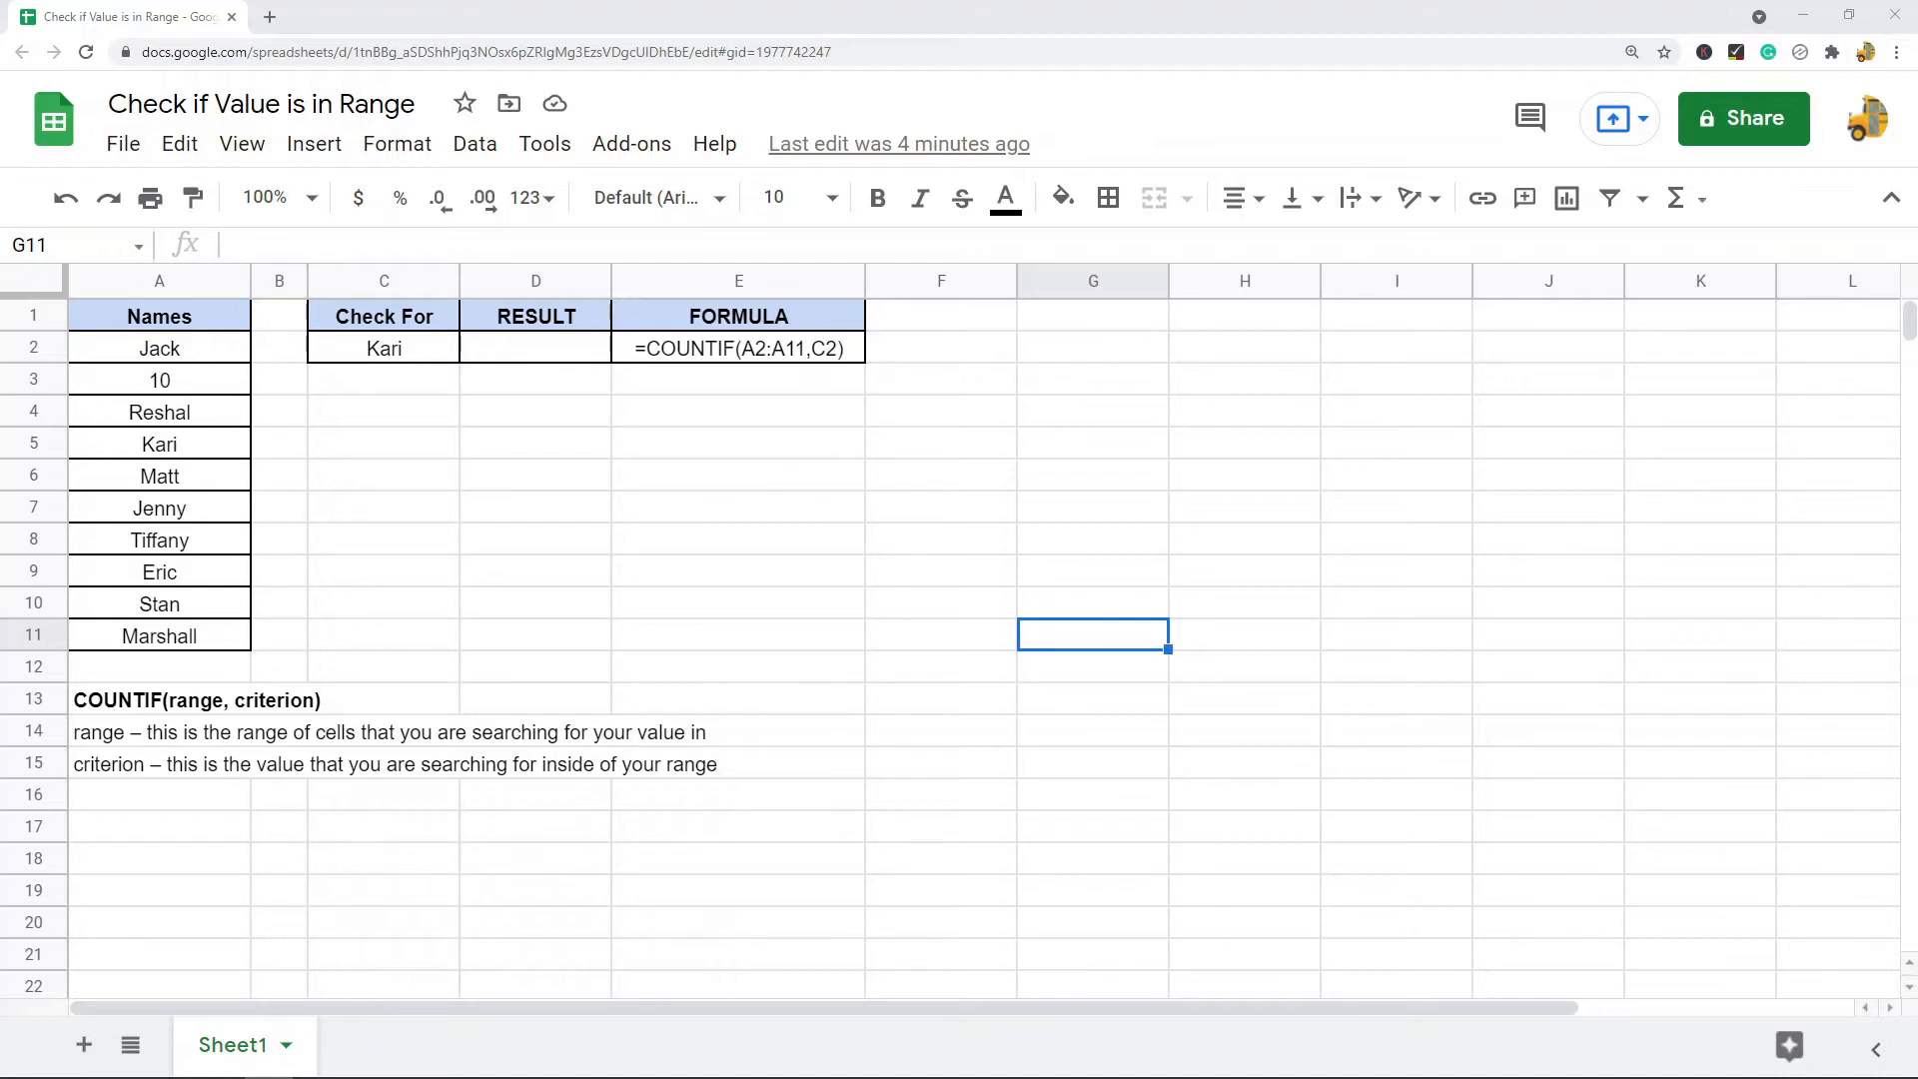
pyautogui.moveTo(773, 600)
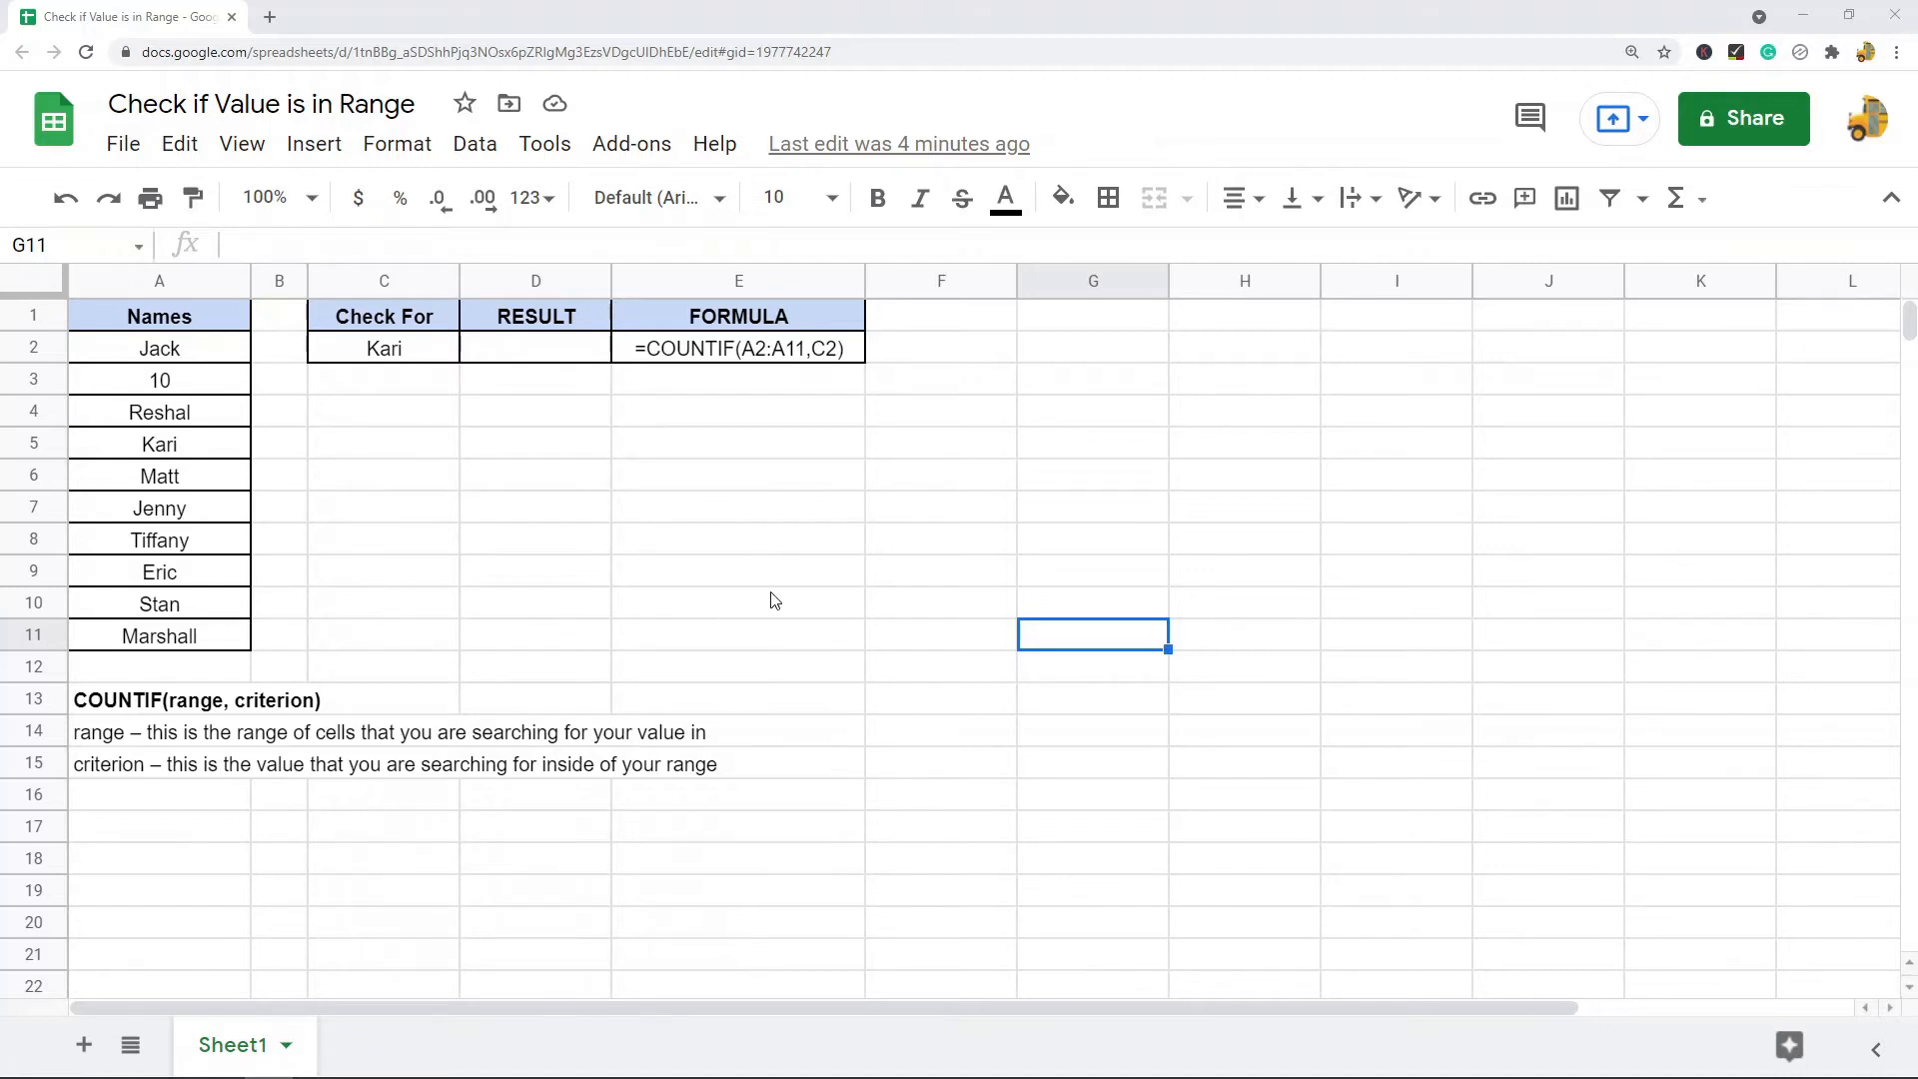
# Review the COUNTIF syntax notes explaining the range and criterion arguments.
pyautogui.click(159, 700)
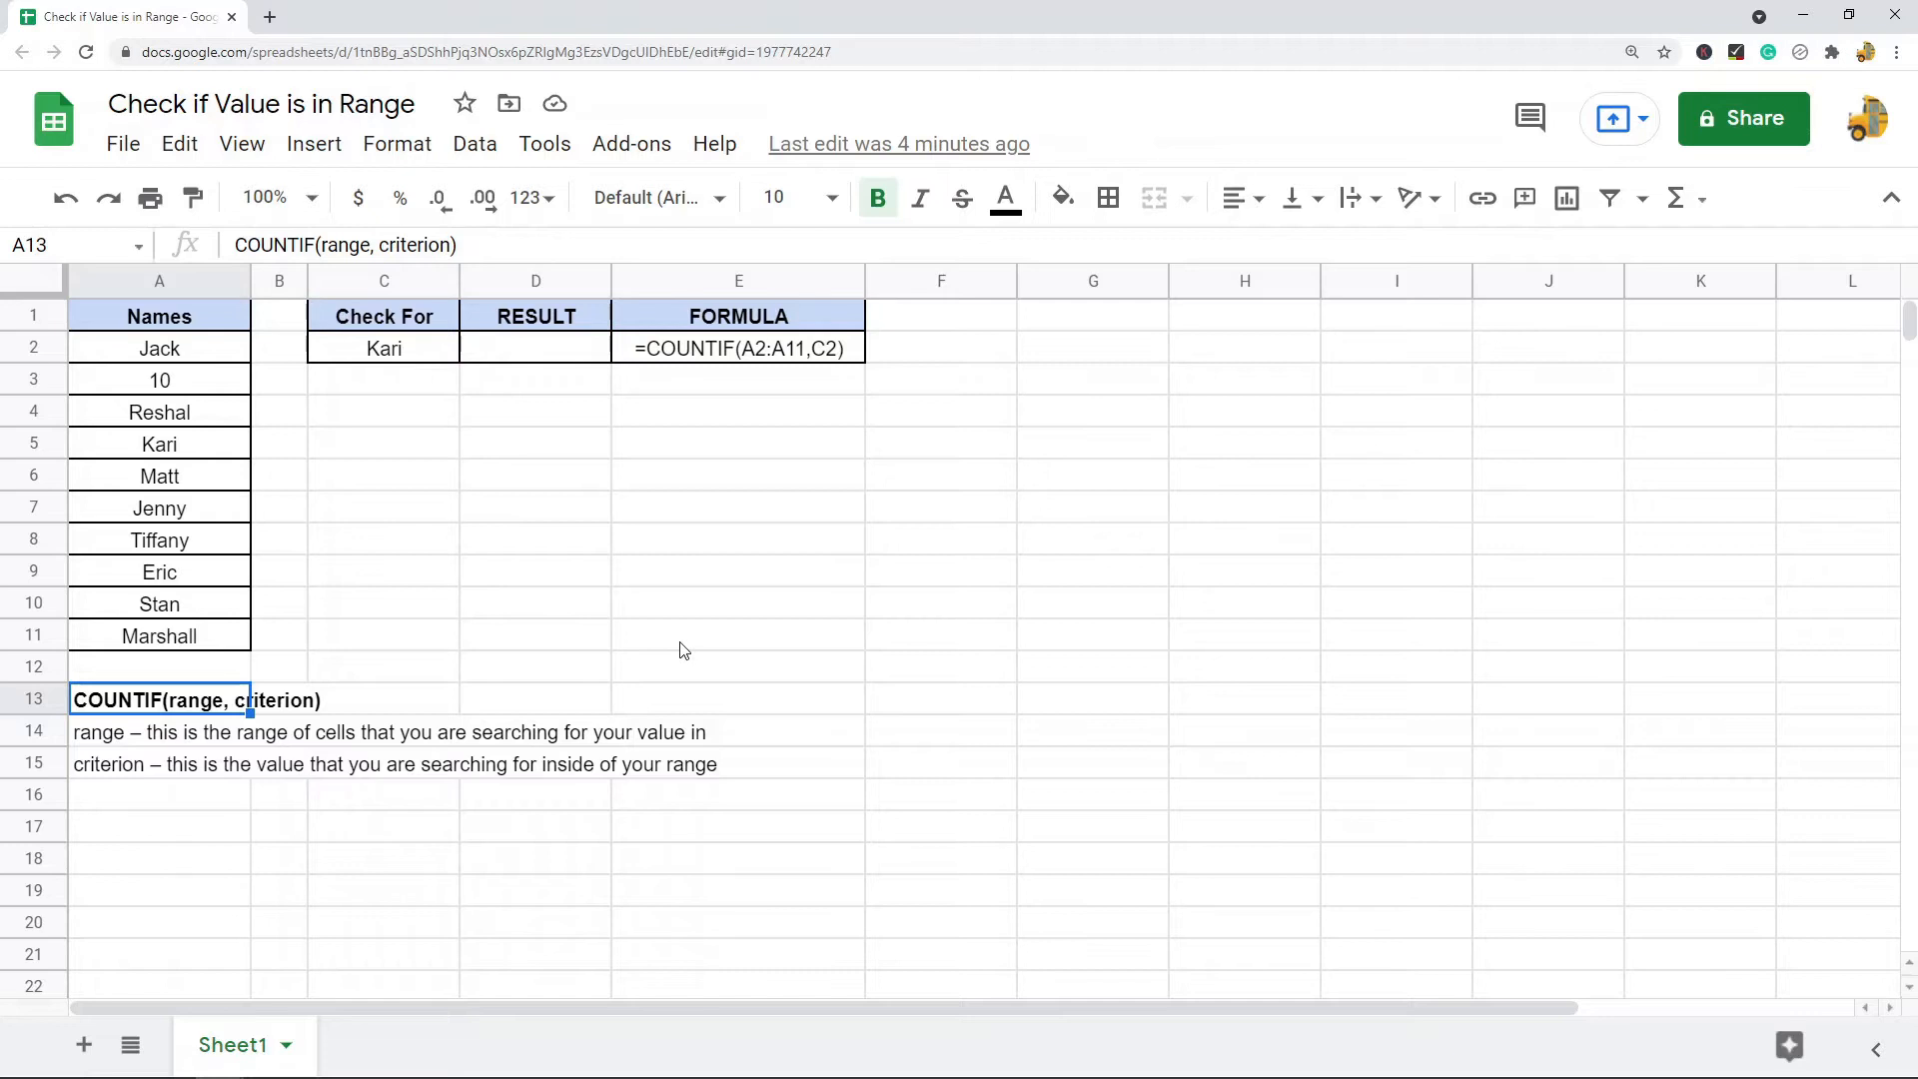
pyautogui.click(737, 601)
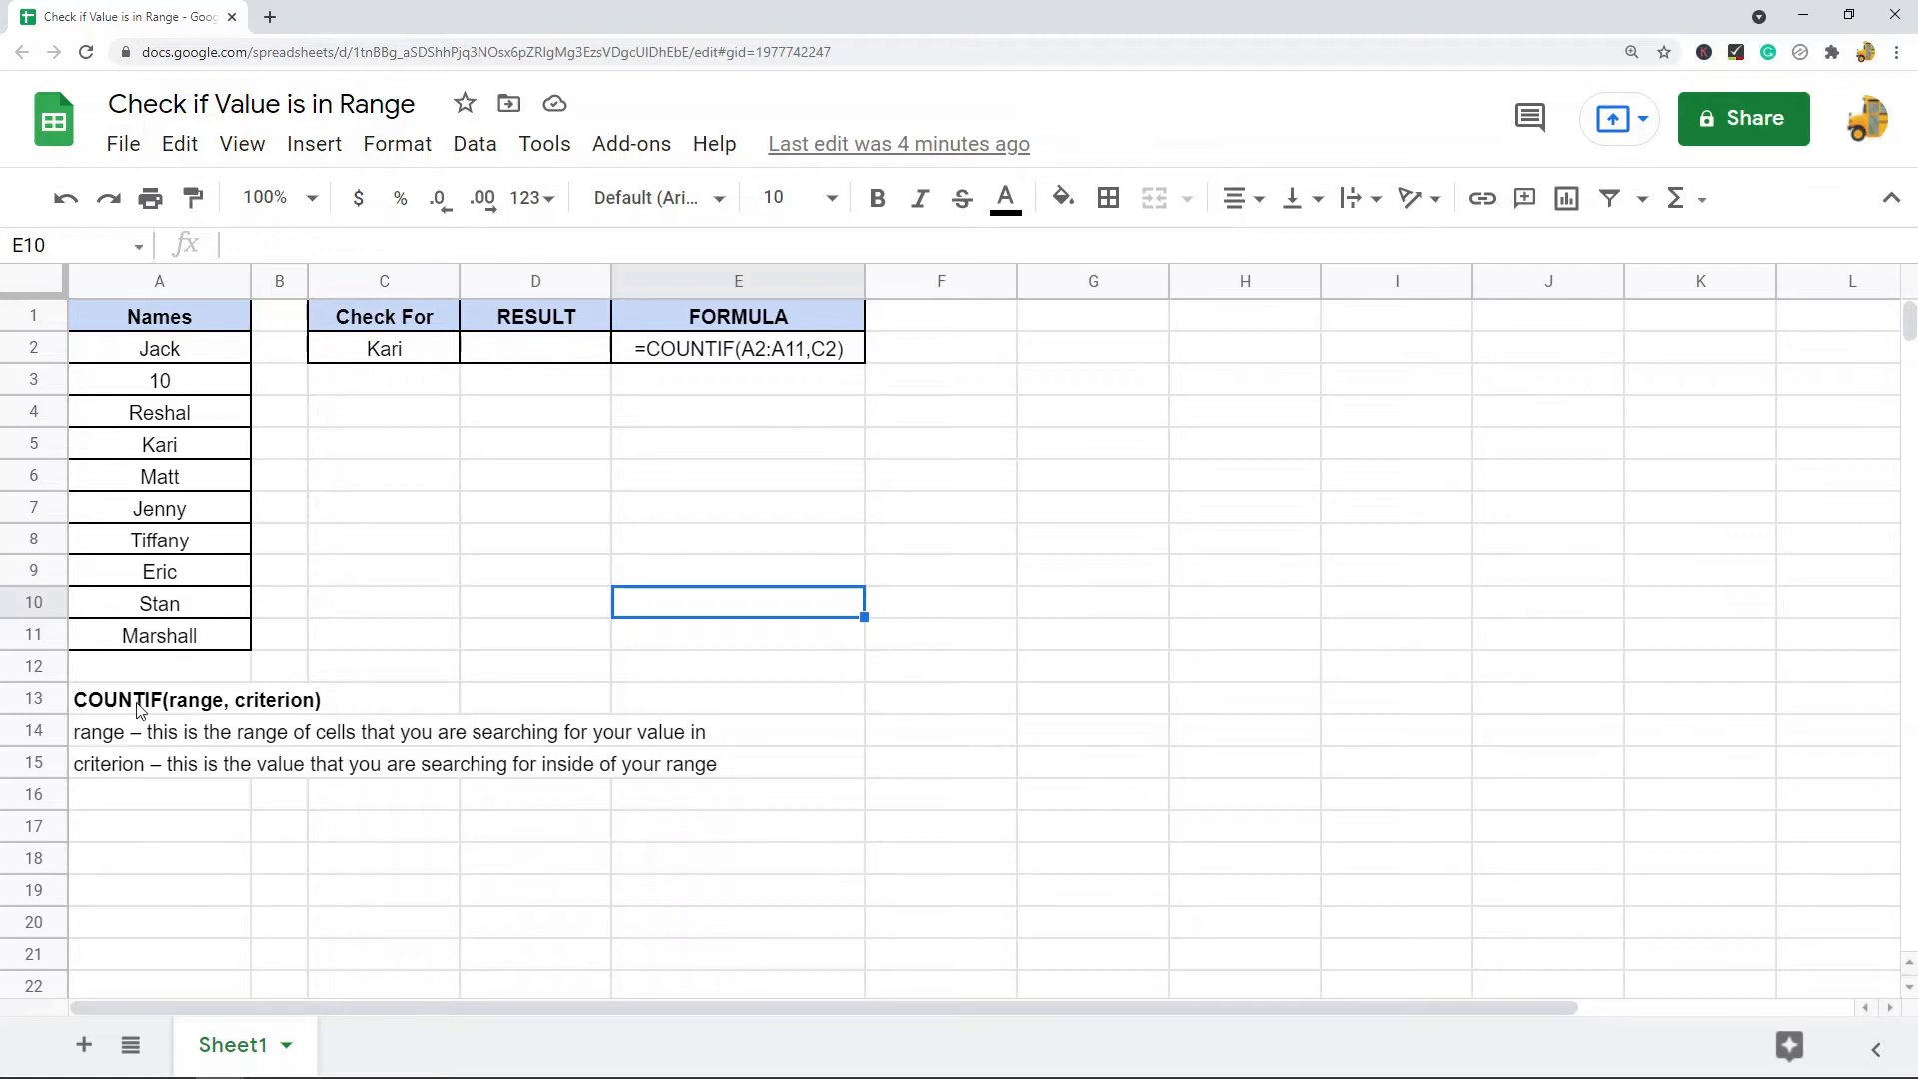
pyautogui.click(159, 699)
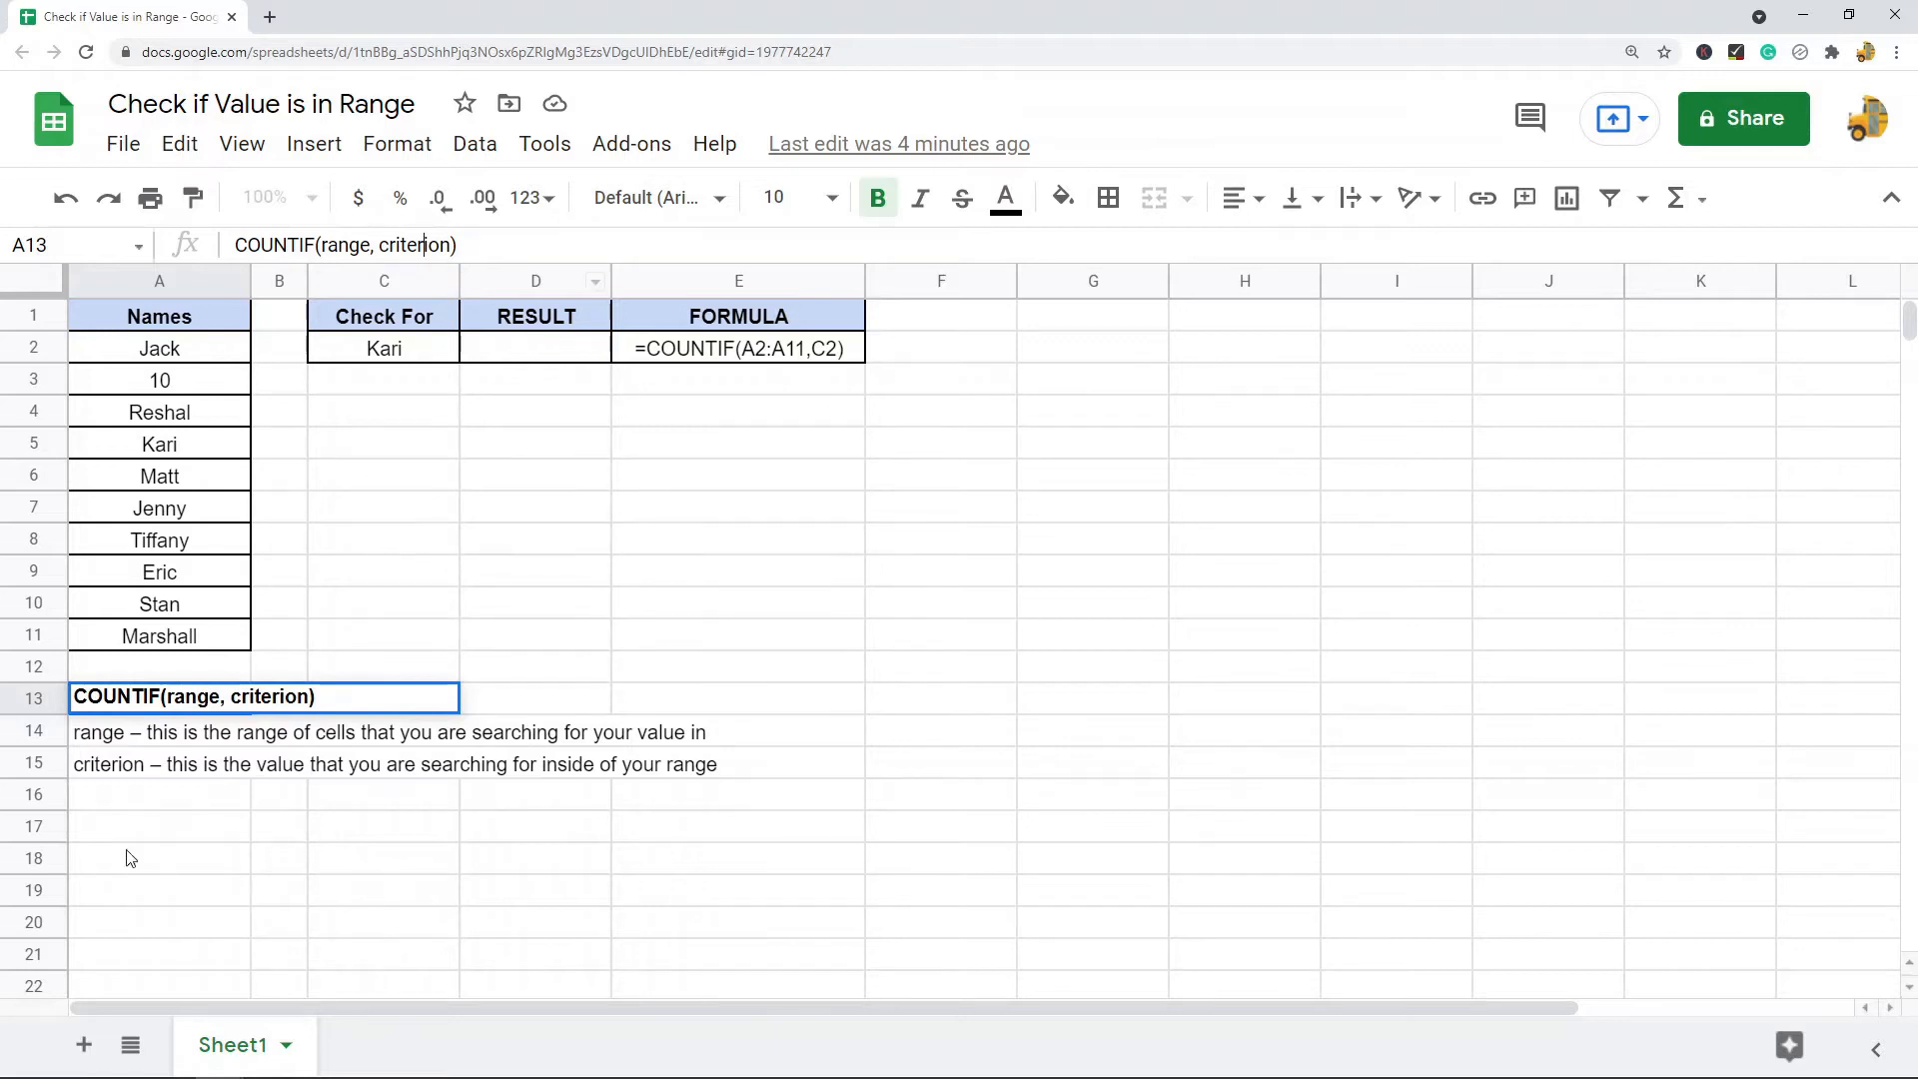
pyautogui.click(158, 731)
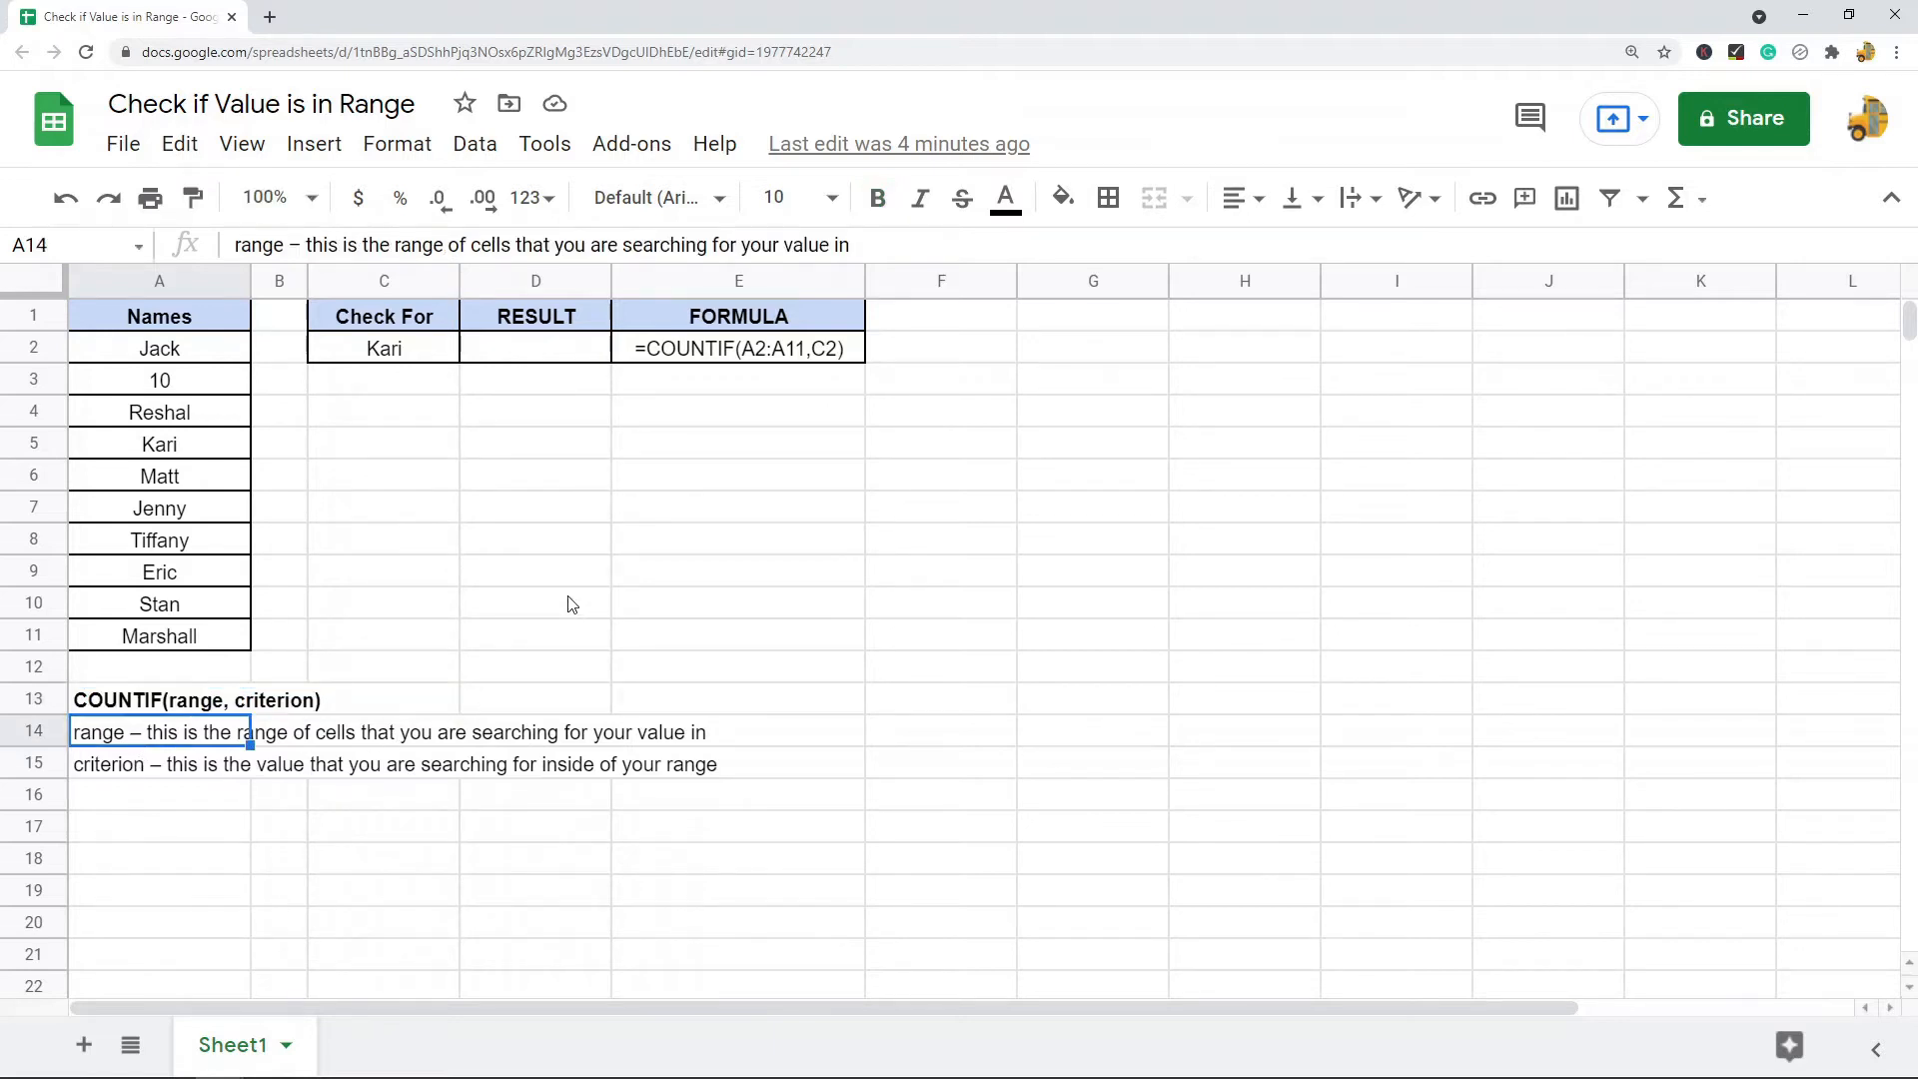
pyautogui.moveTo(307, 869)
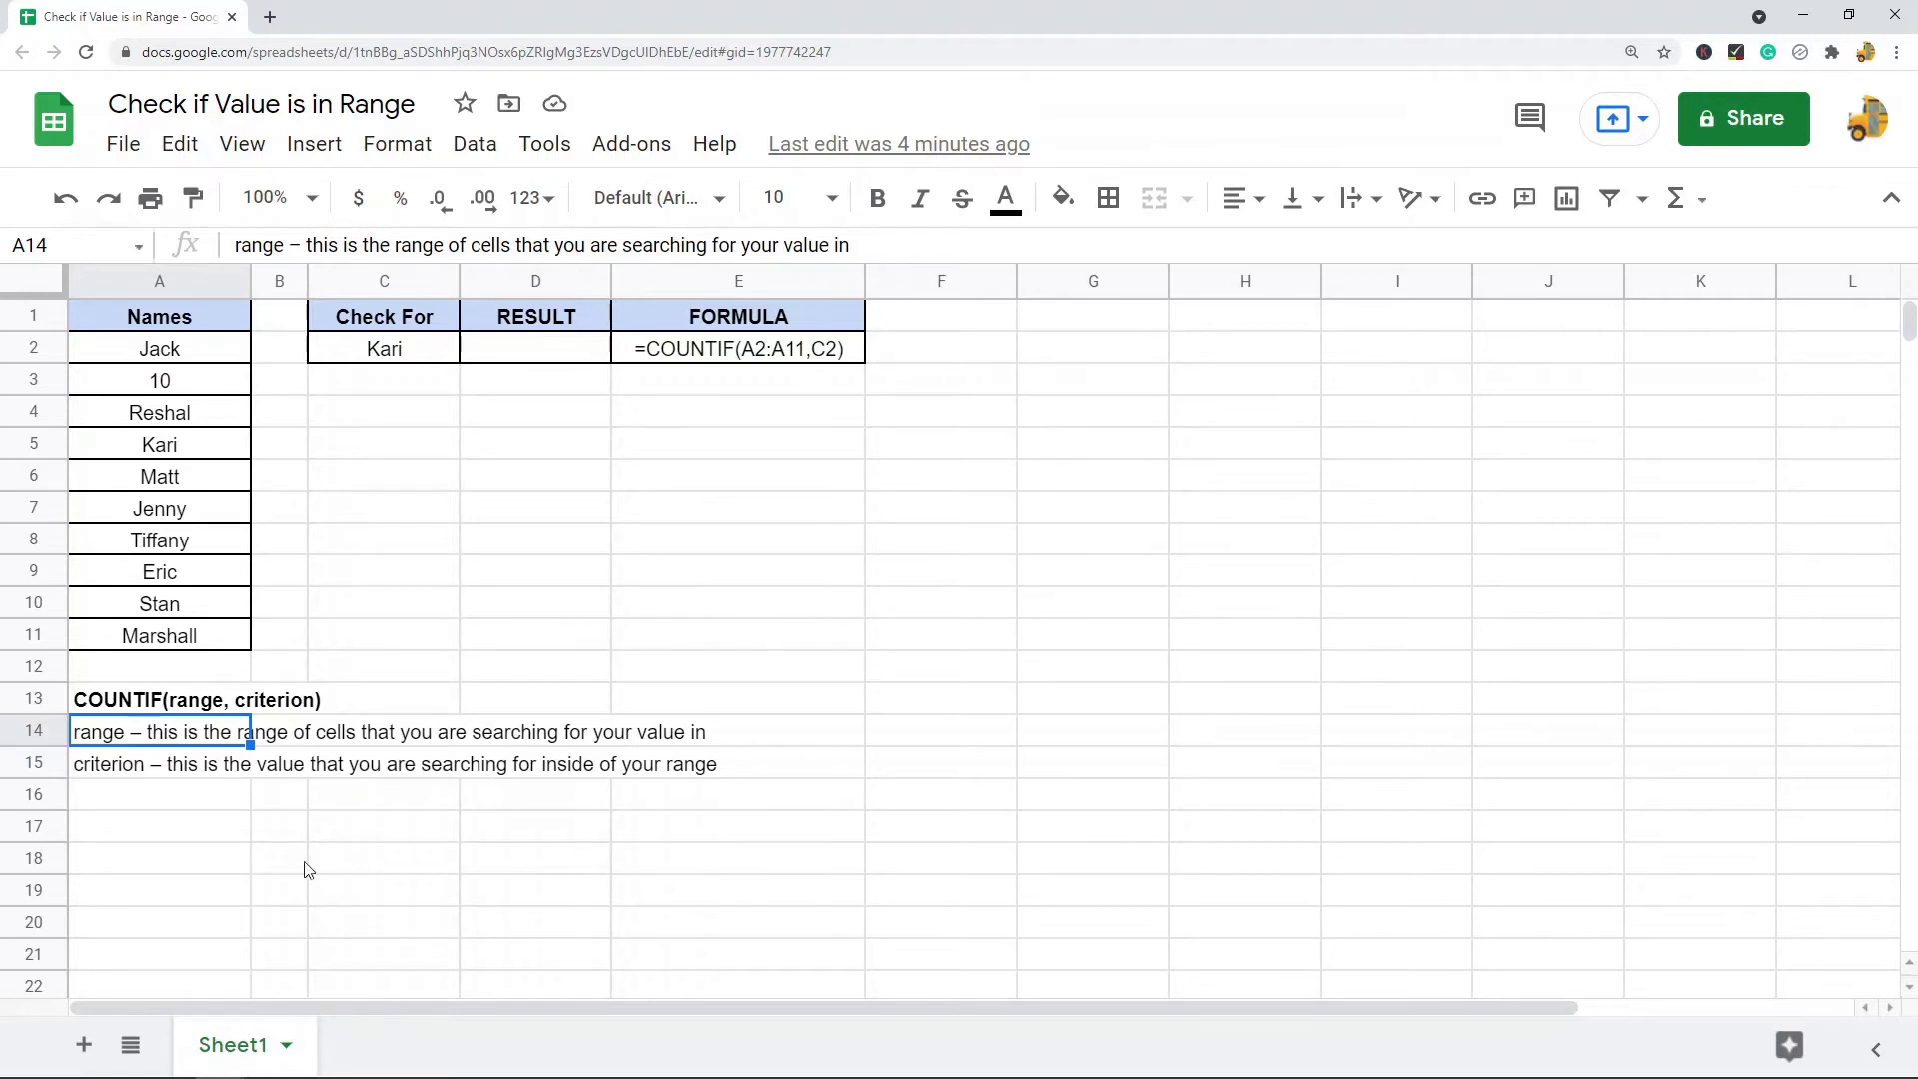
pyautogui.click(158, 763)
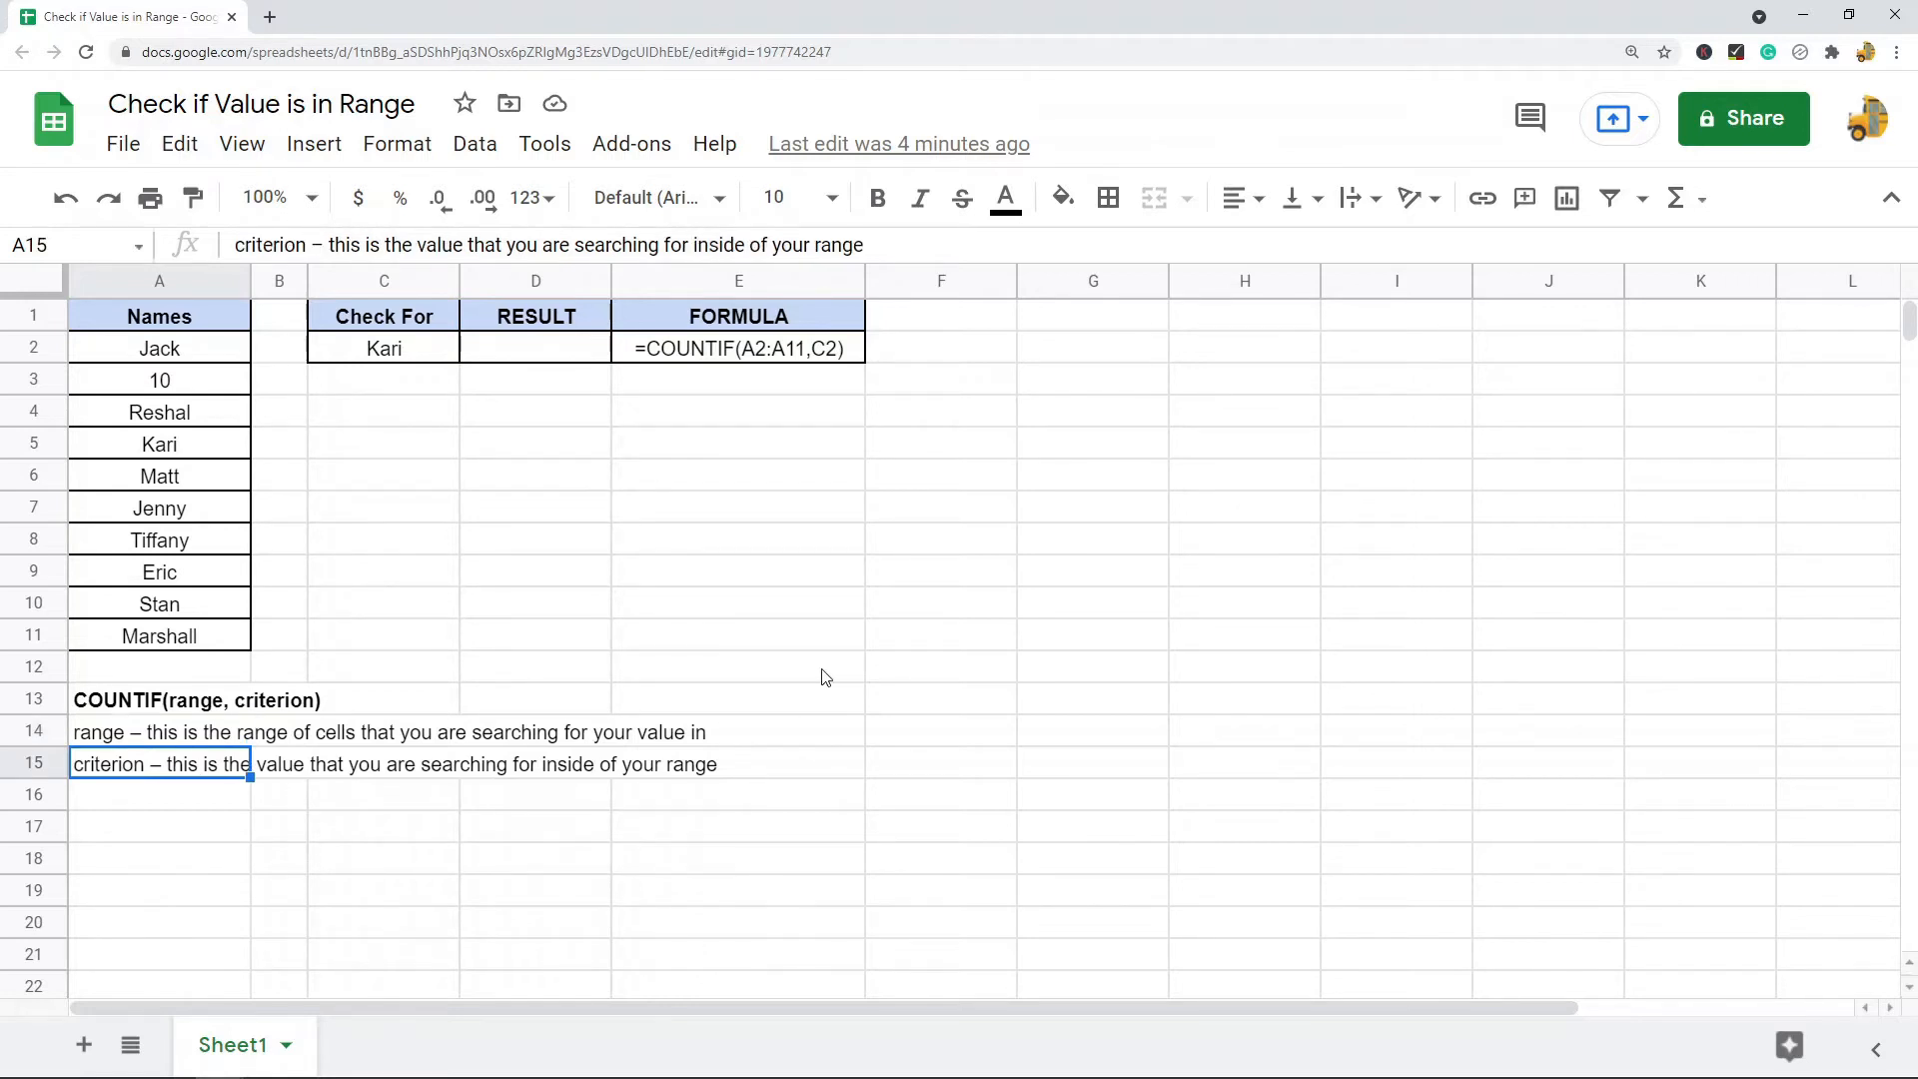
pyautogui.moveTo(789, 644)
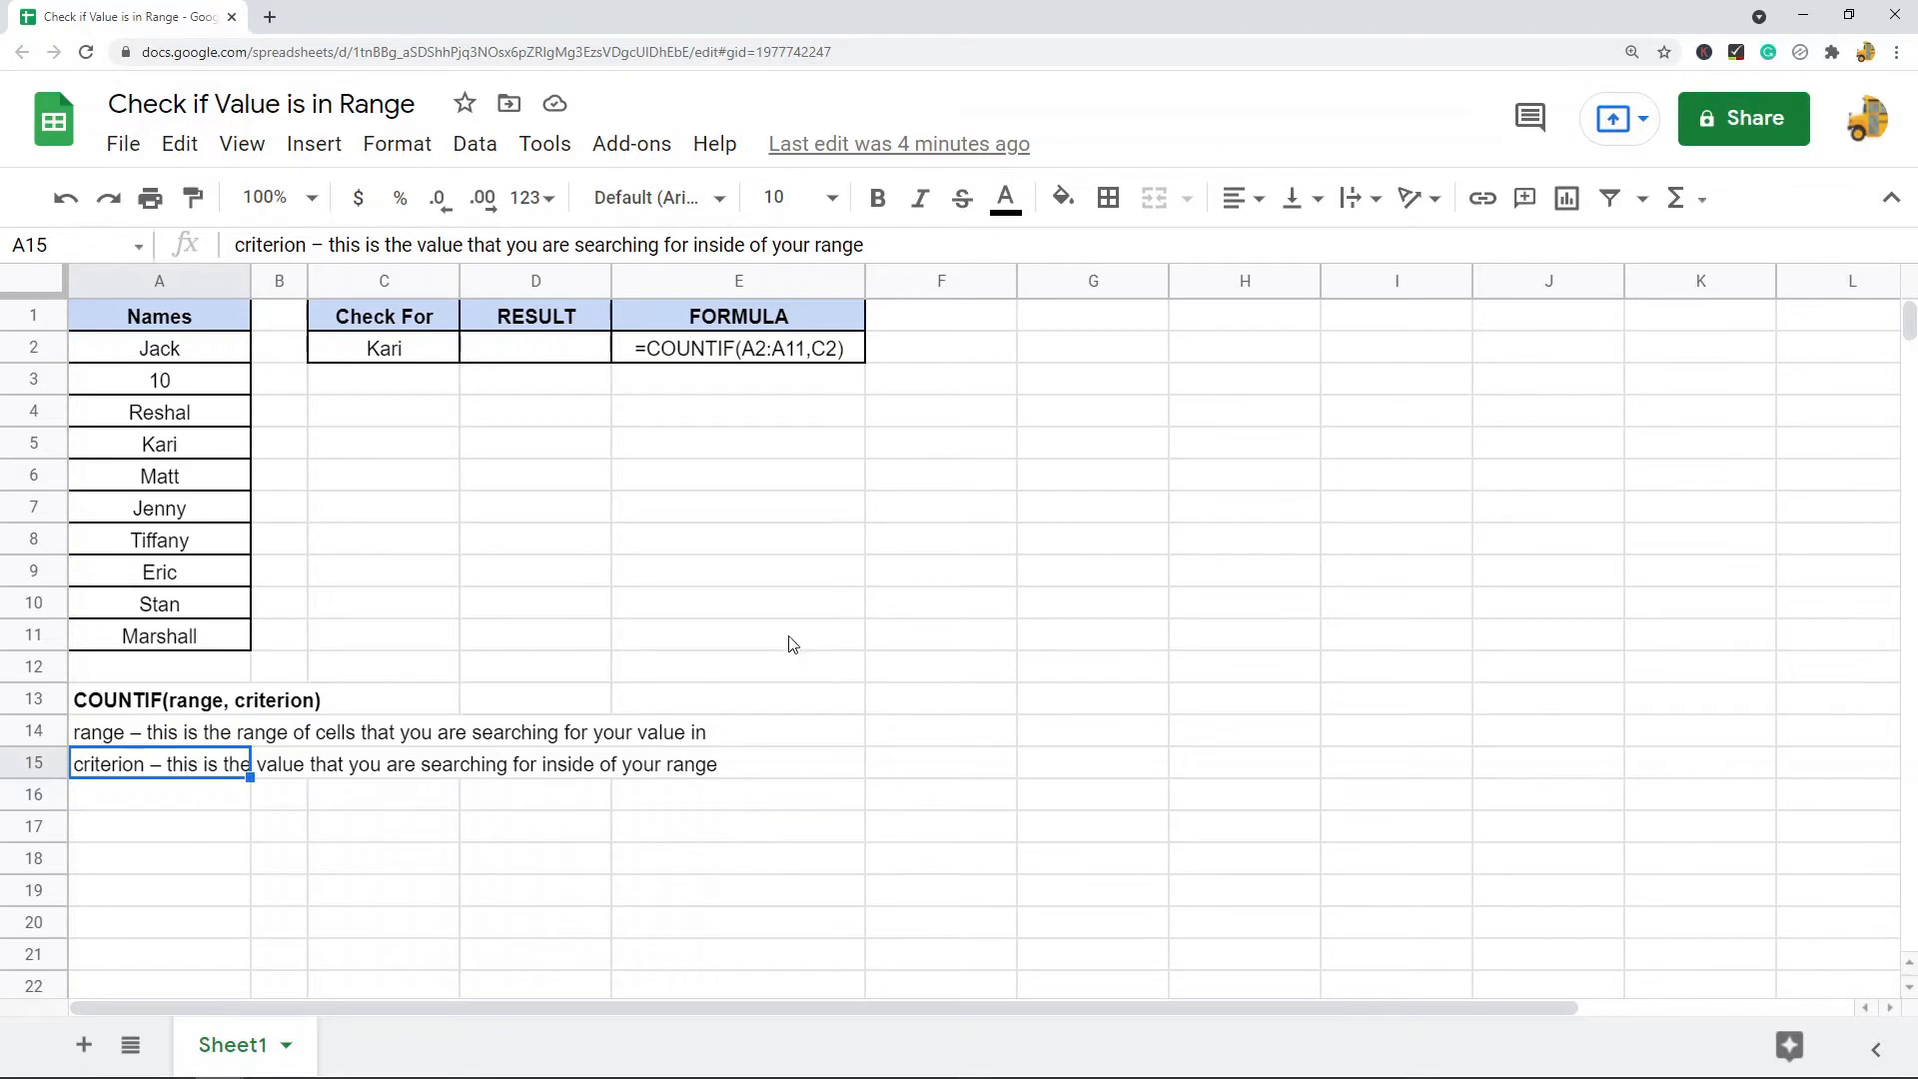
# Enter =COUNTIF(A2:A11,C2) in D2, which counts Kari once.
pyautogui.click(534, 348)
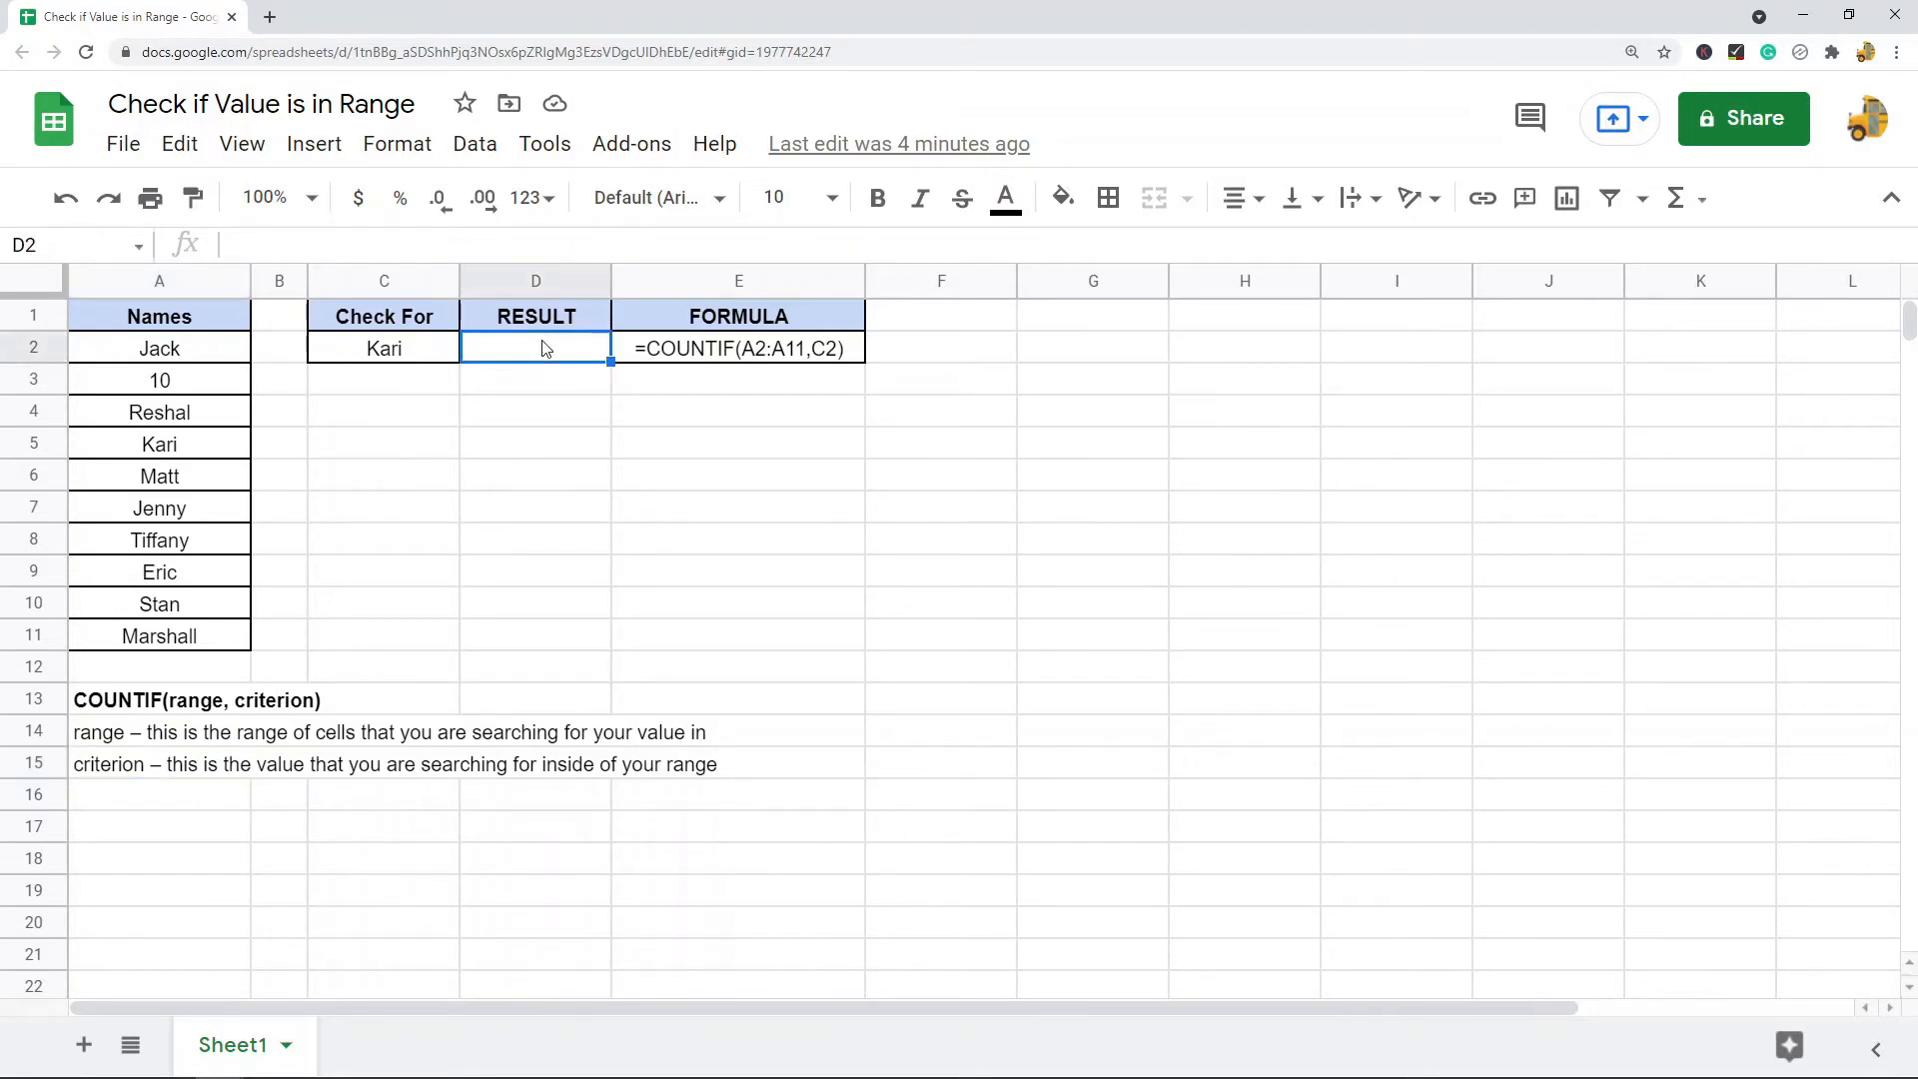
pyautogui.click(383, 348)
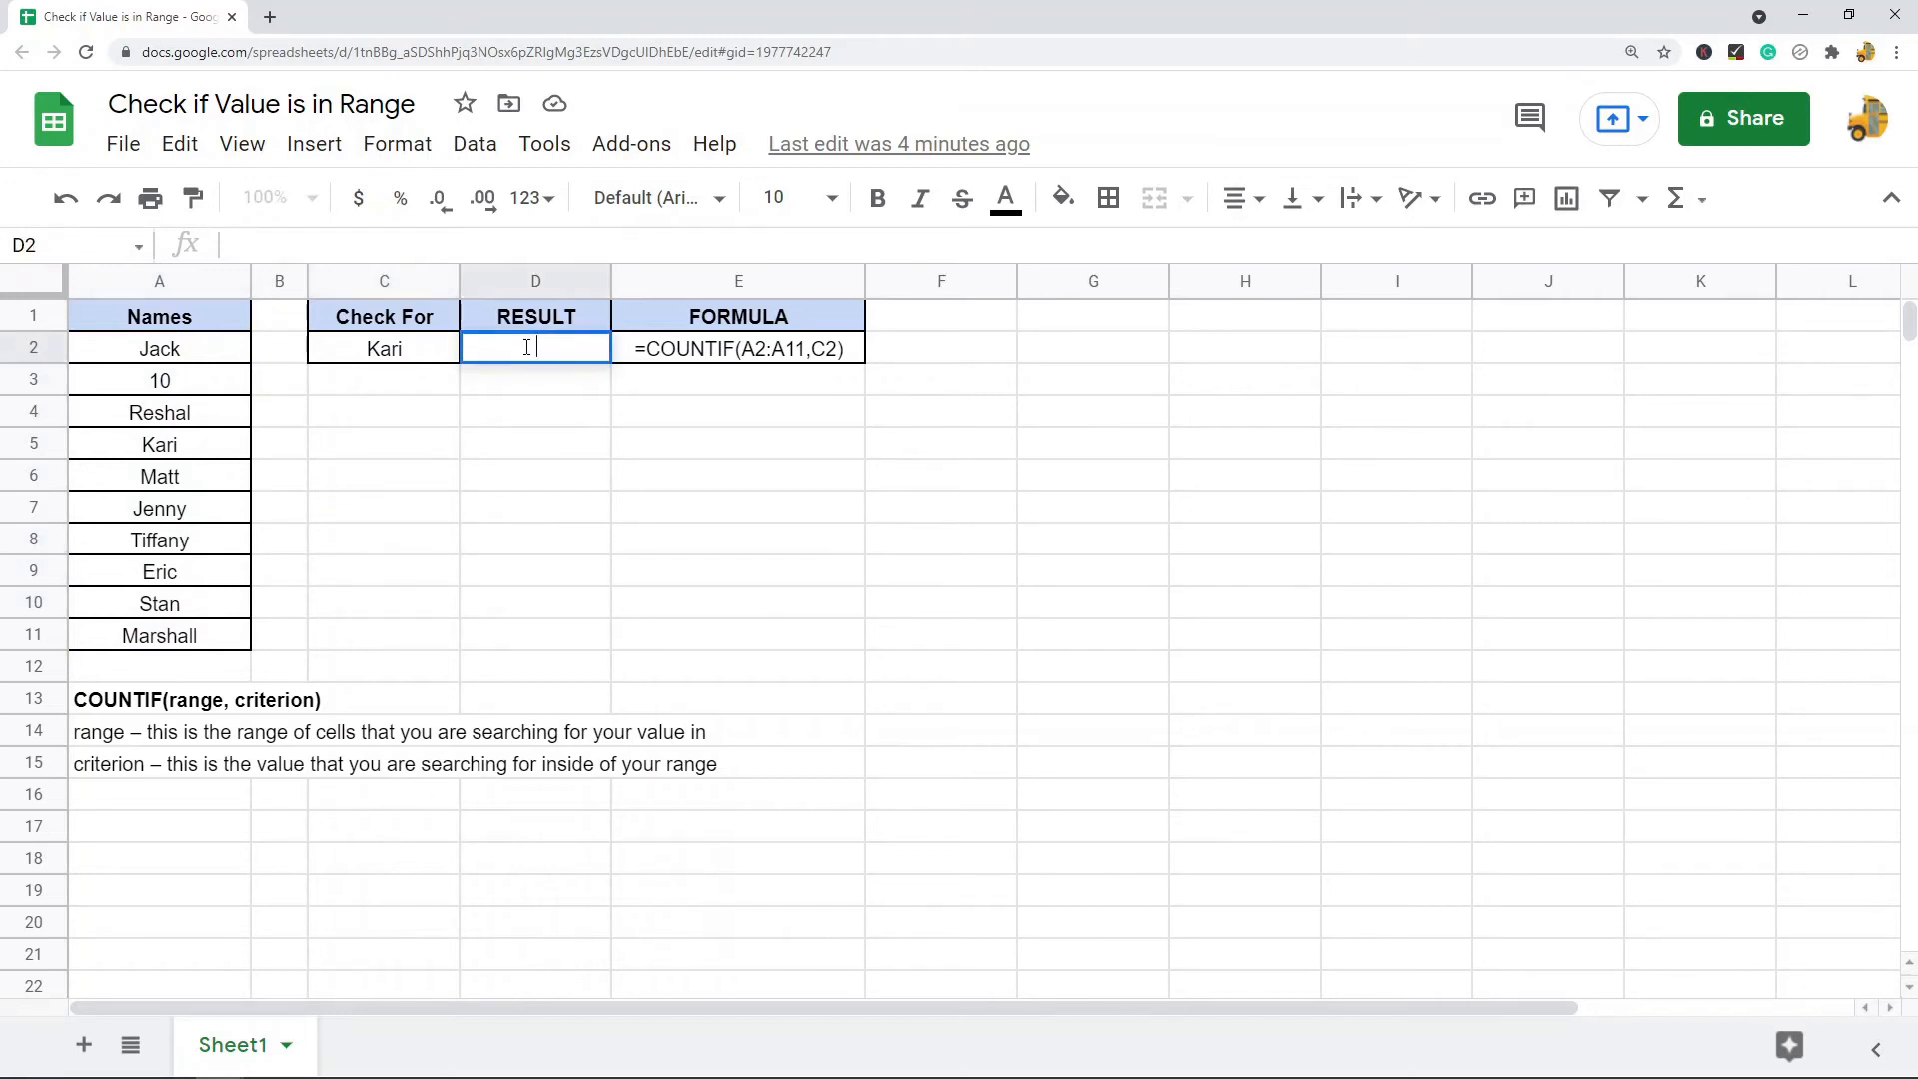
pyautogui.write('=COUNTIF(')
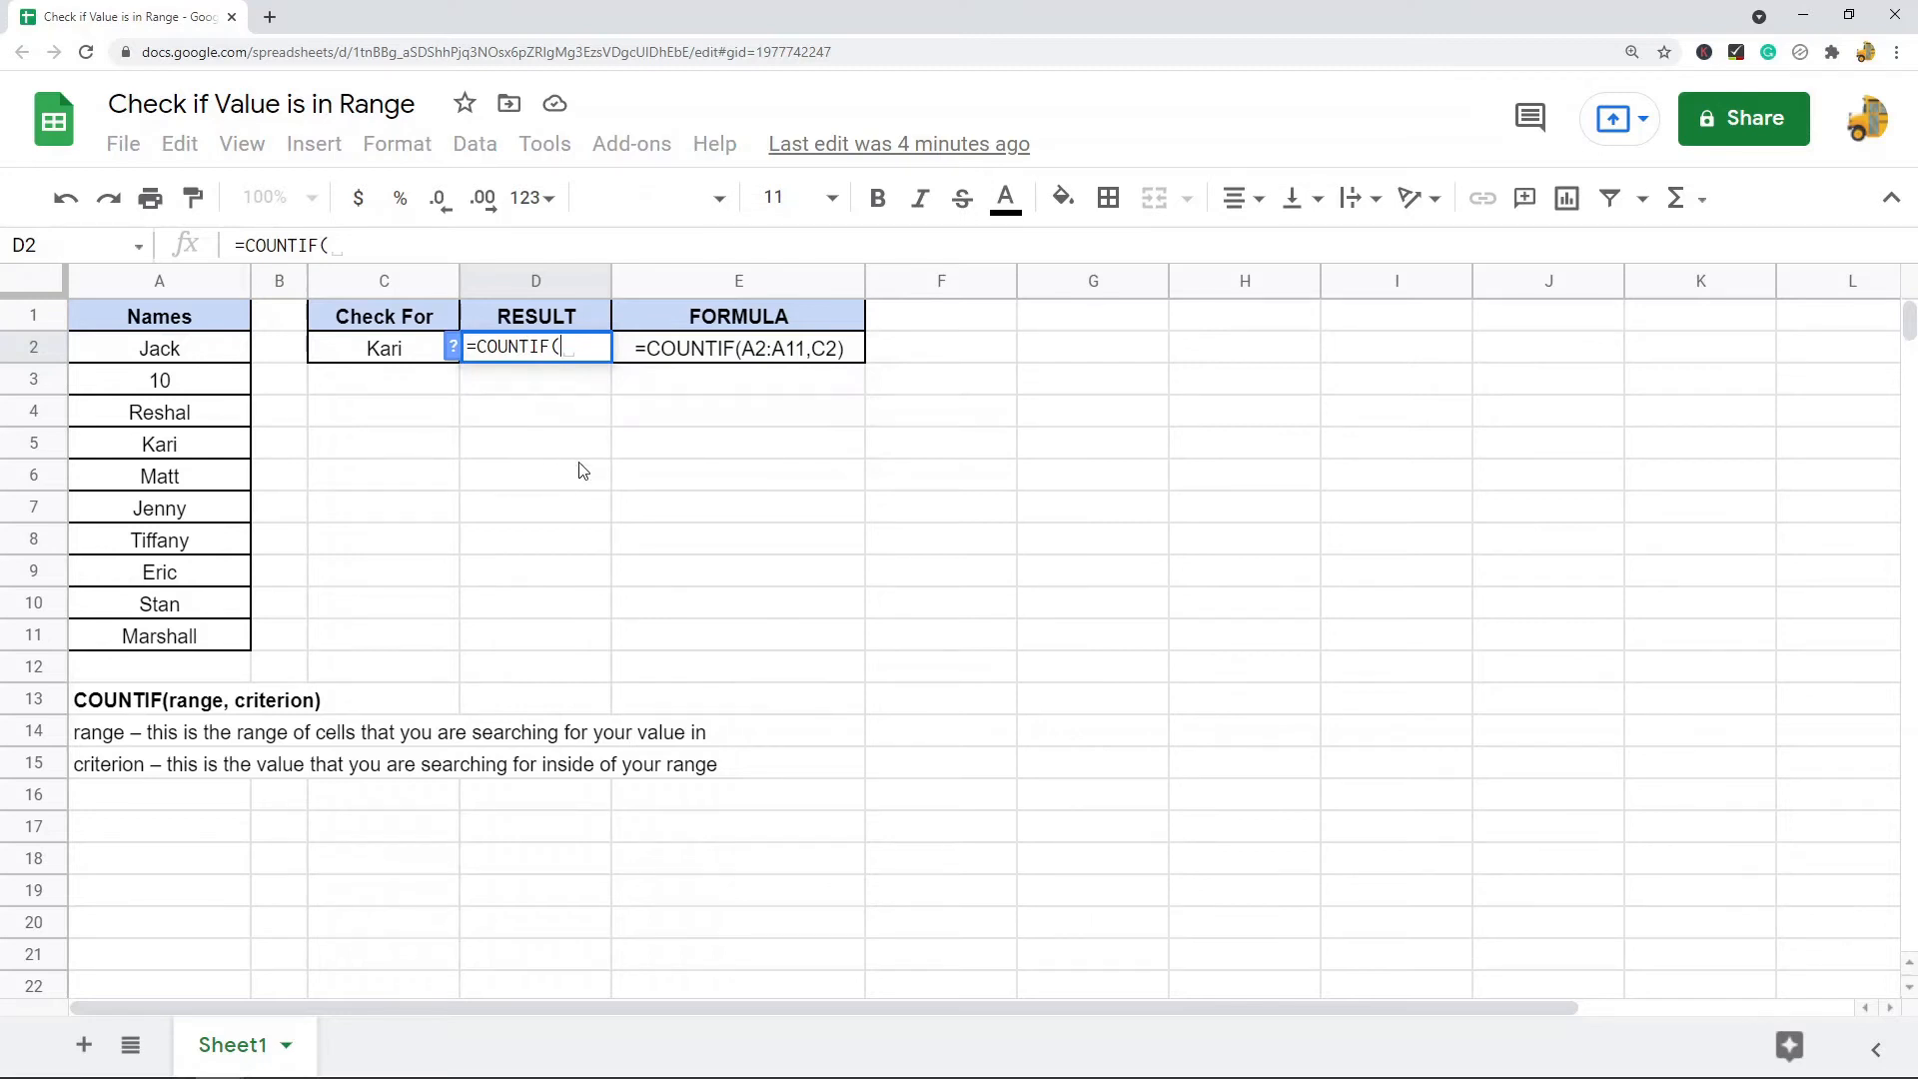
pyautogui.moveTo(190, 357)
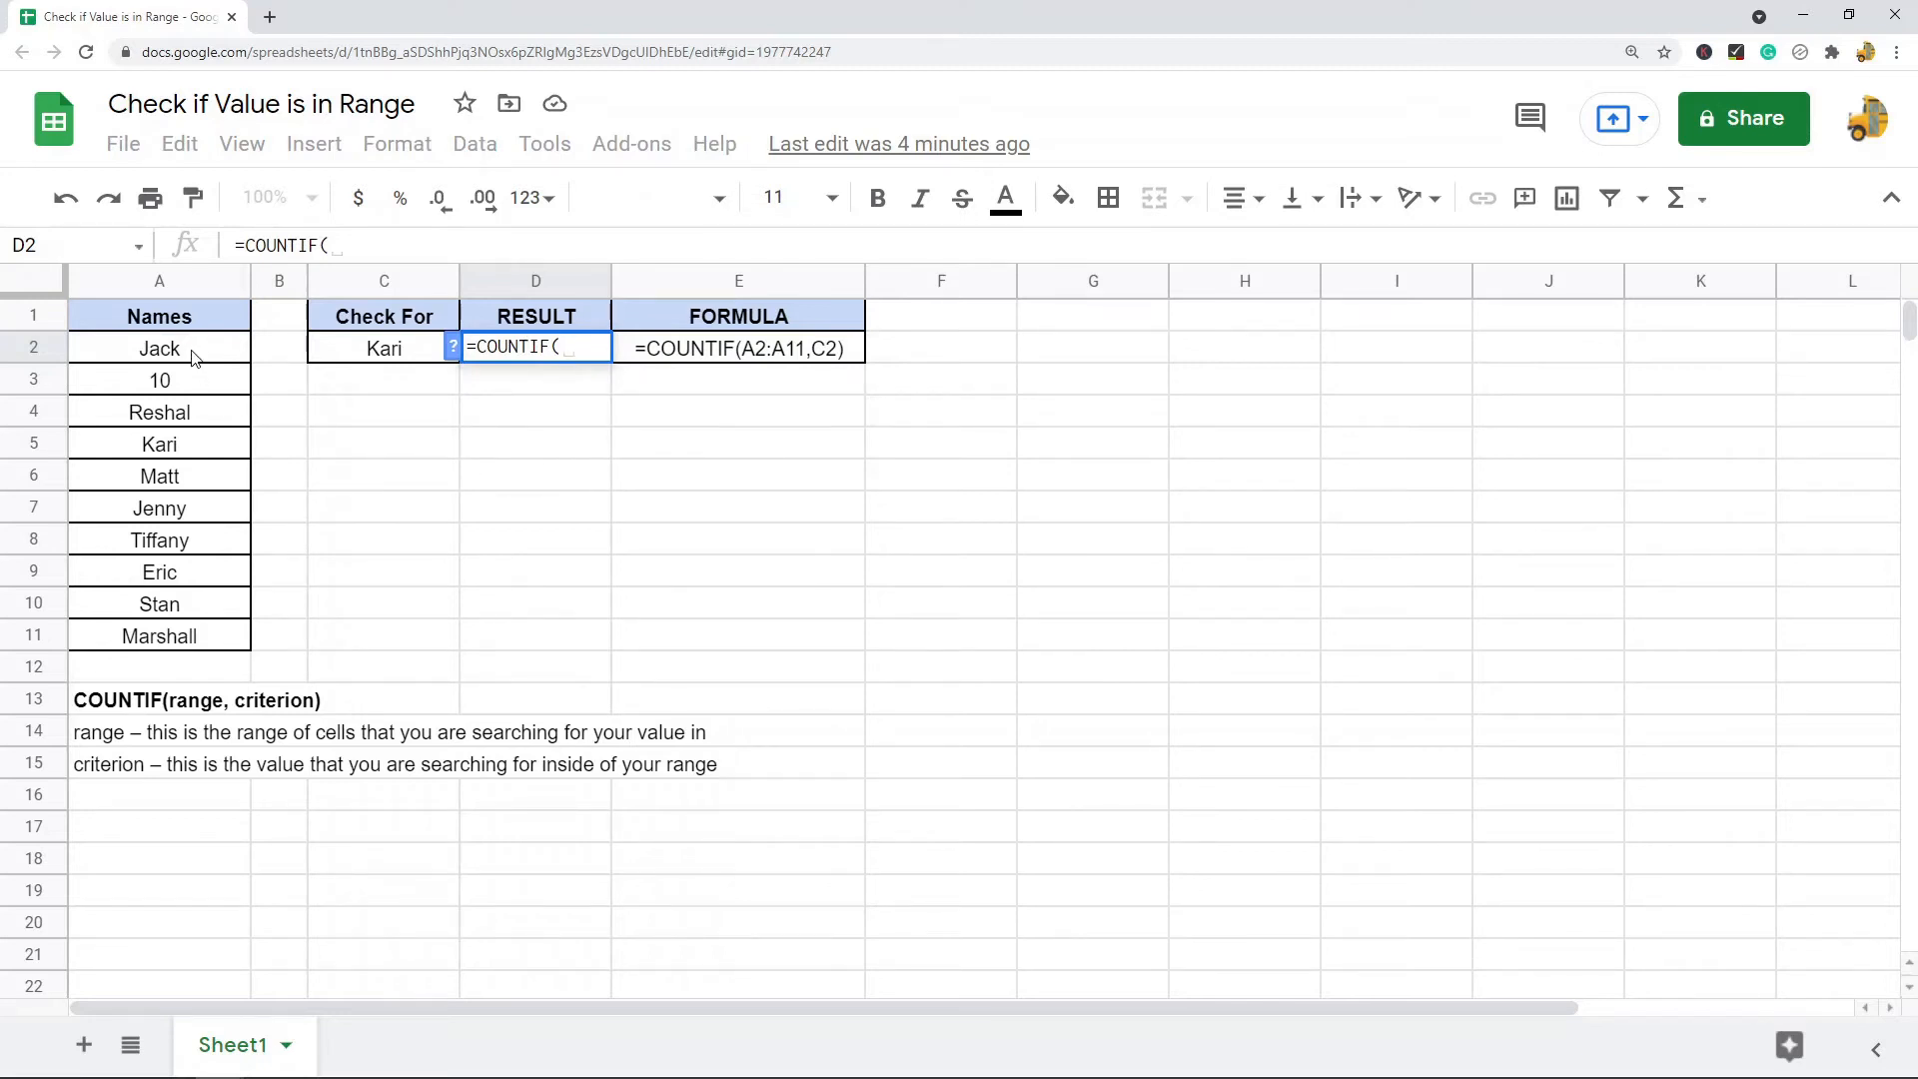
pyautogui.moveTo(159, 349); pyautogui.dragTo(159, 635)
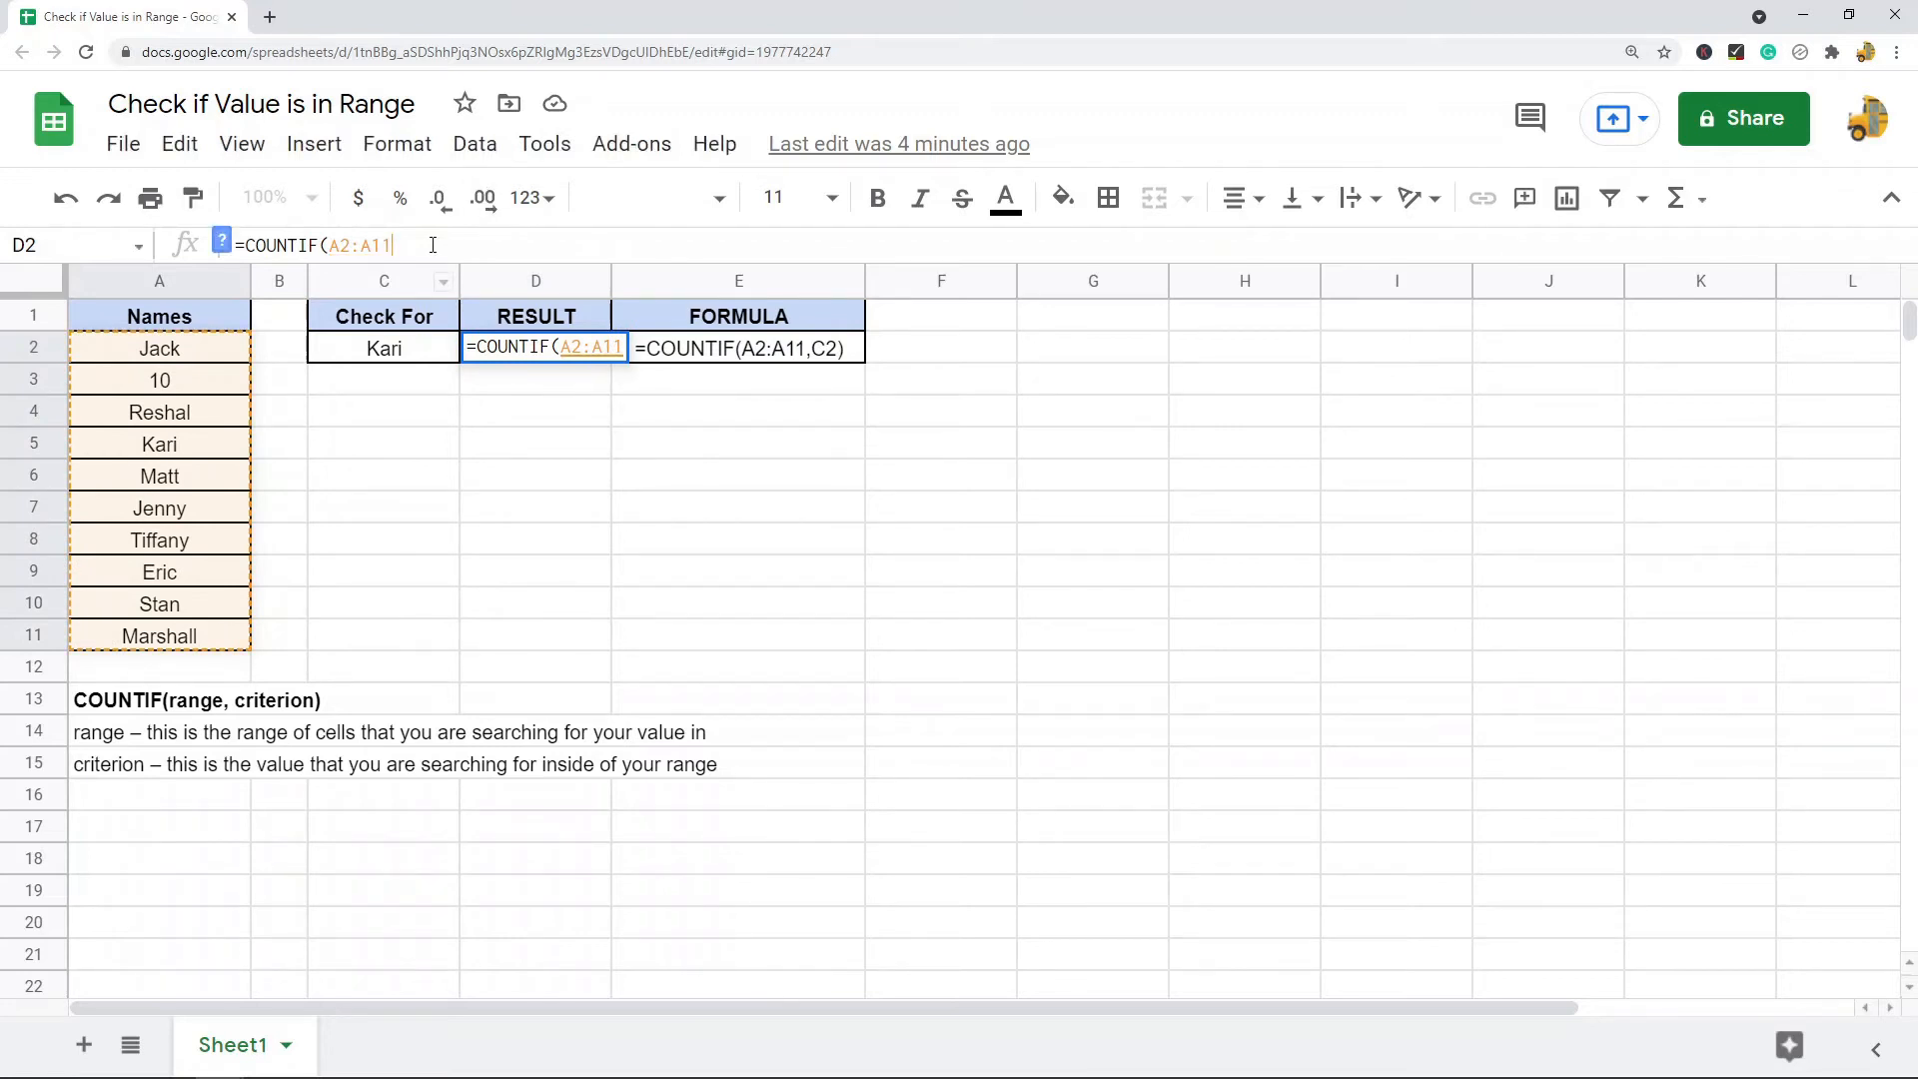
pyautogui.write(',')
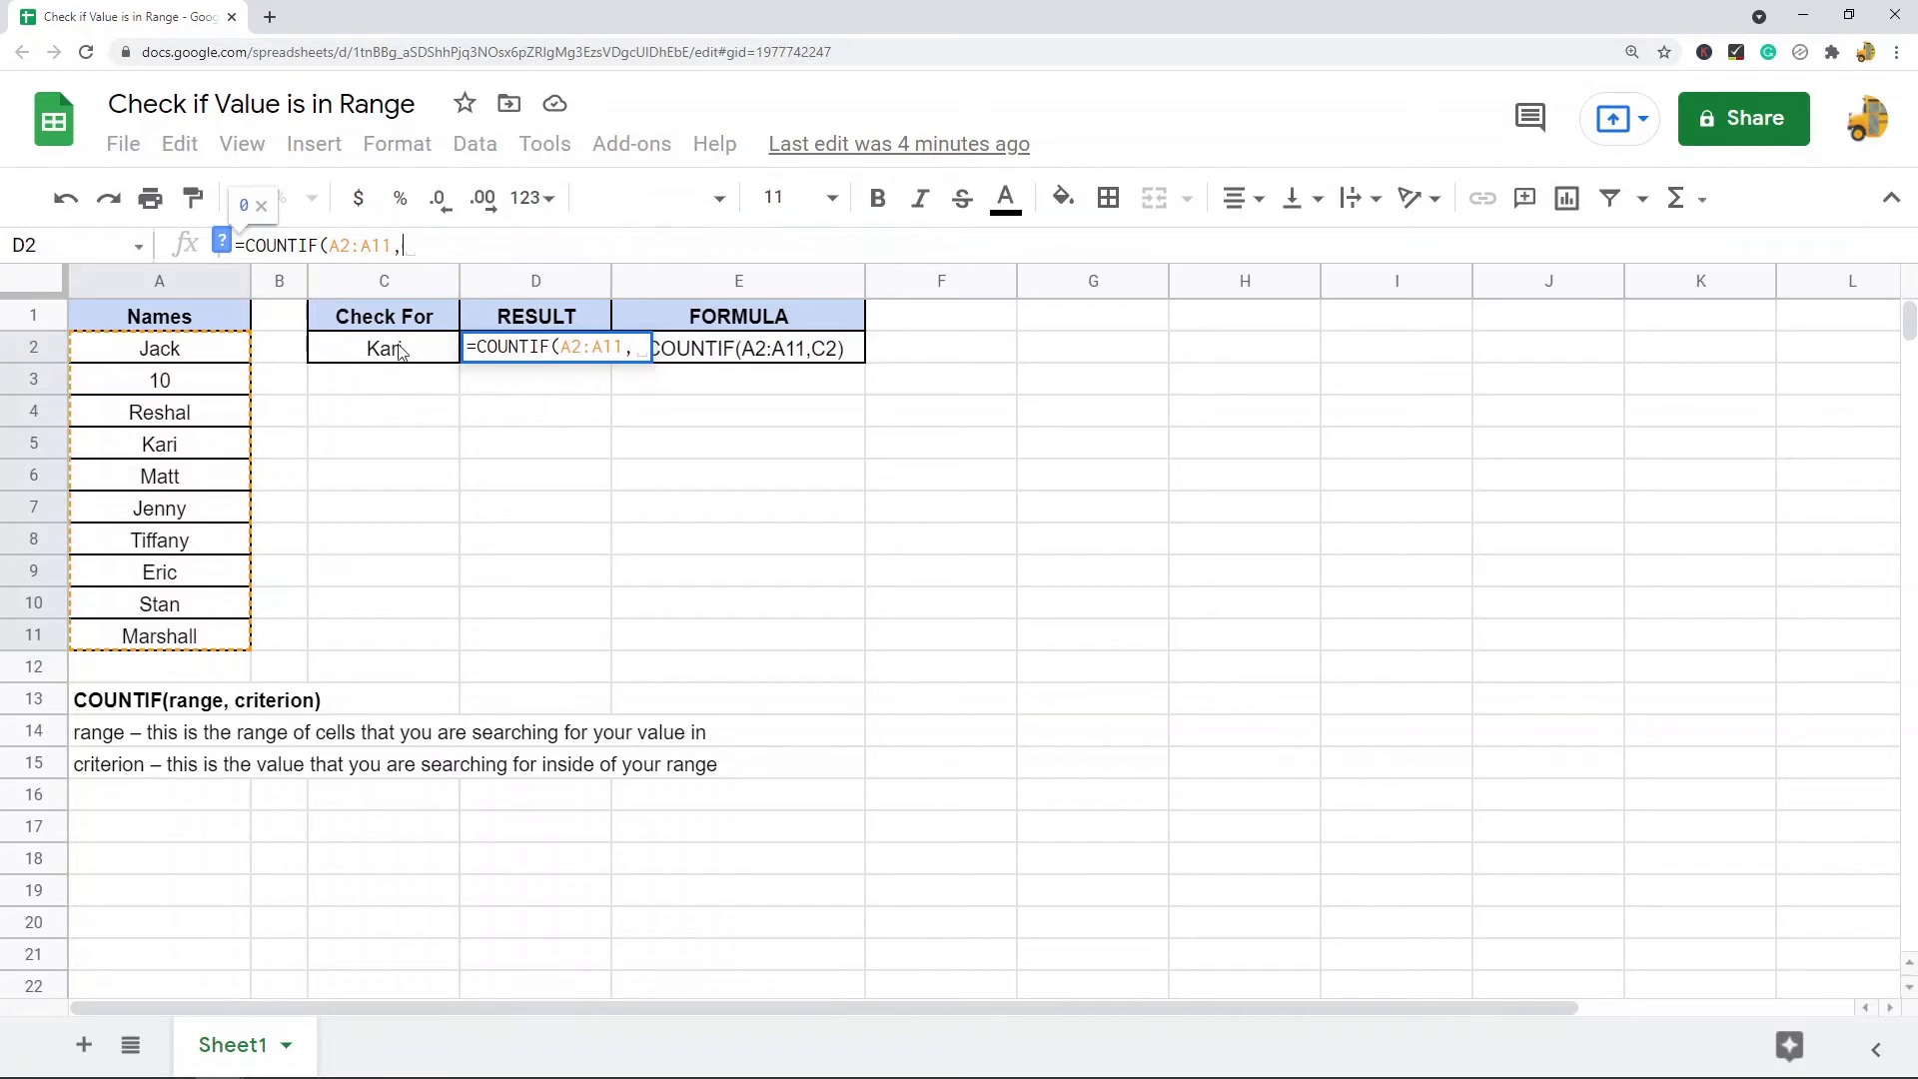
pyautogui.click(382, 347)
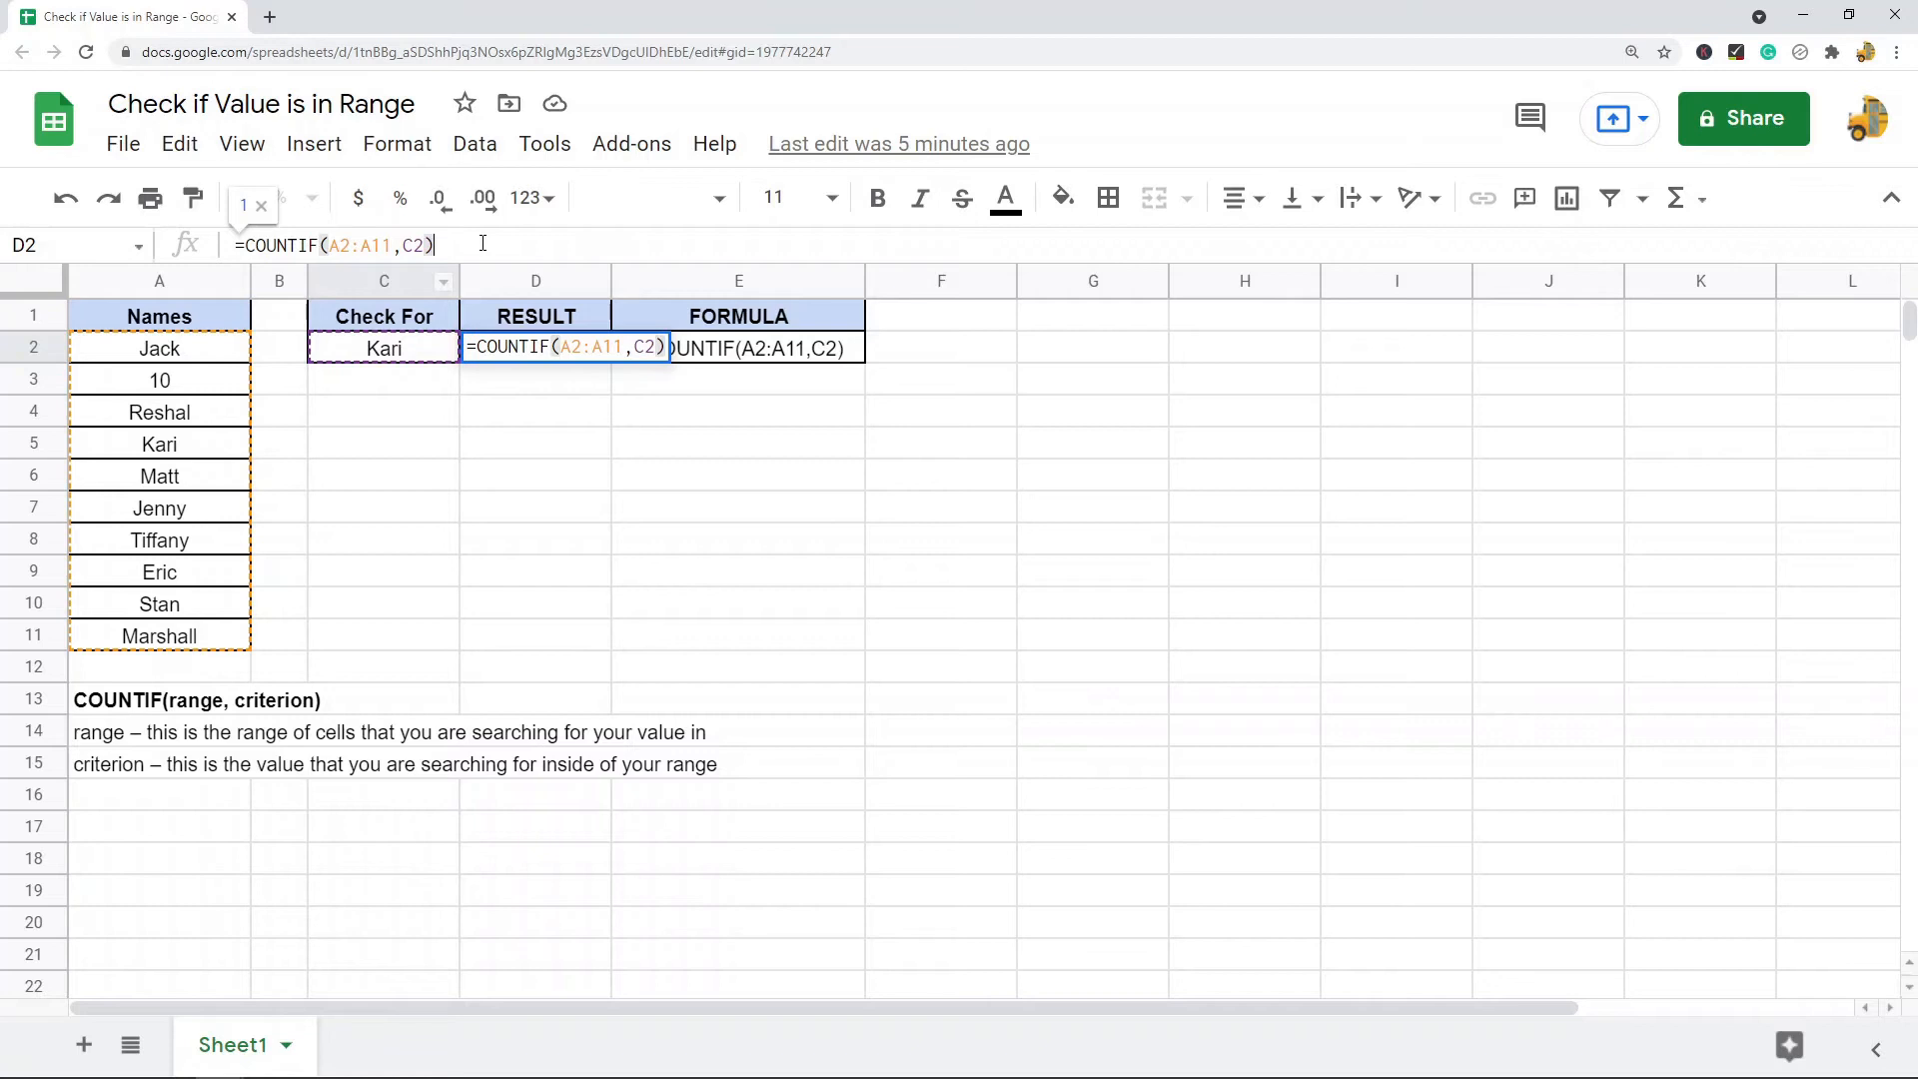
pyautogui.press('enter')
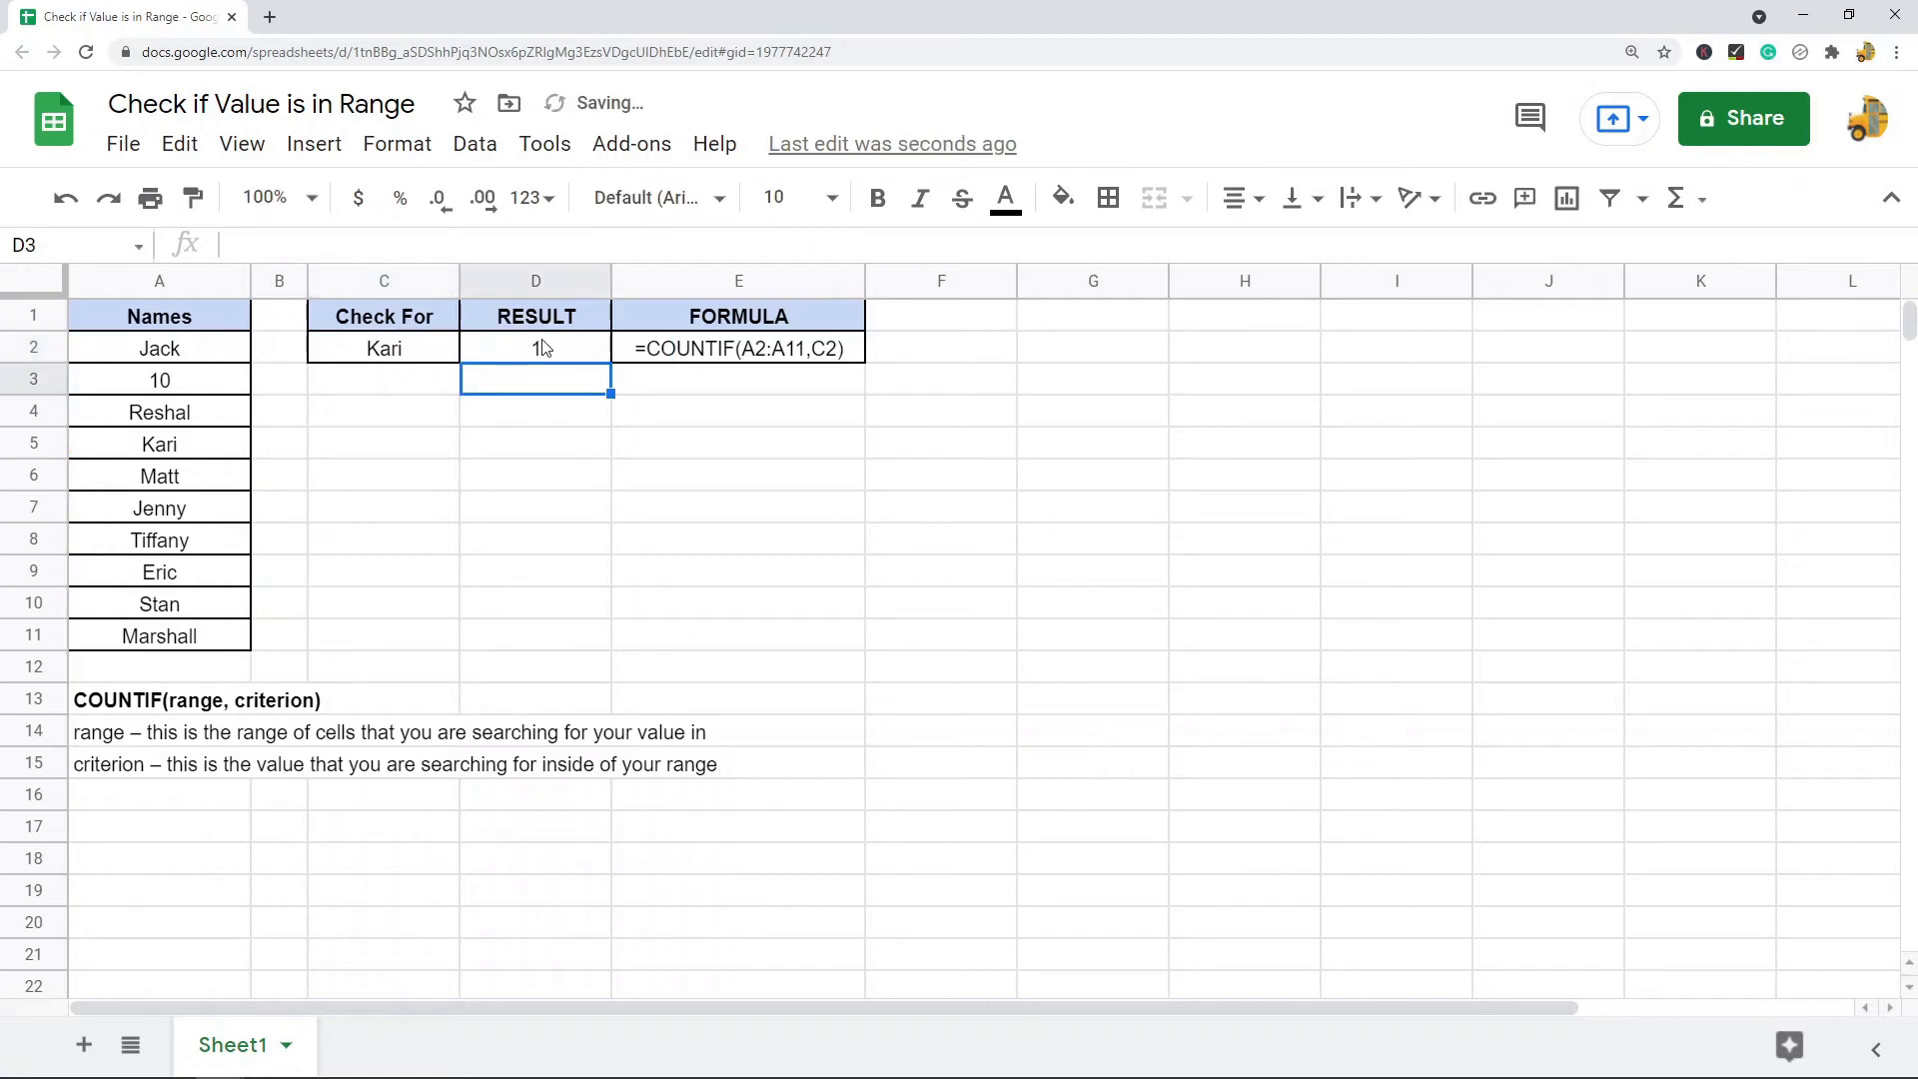
# Change the name in A7 to Kari and check that D2 now counts 2.
pyautogui.moveTo(158, 348); pyautogui.dragTo(159, 636)
pyautogui.write('K')
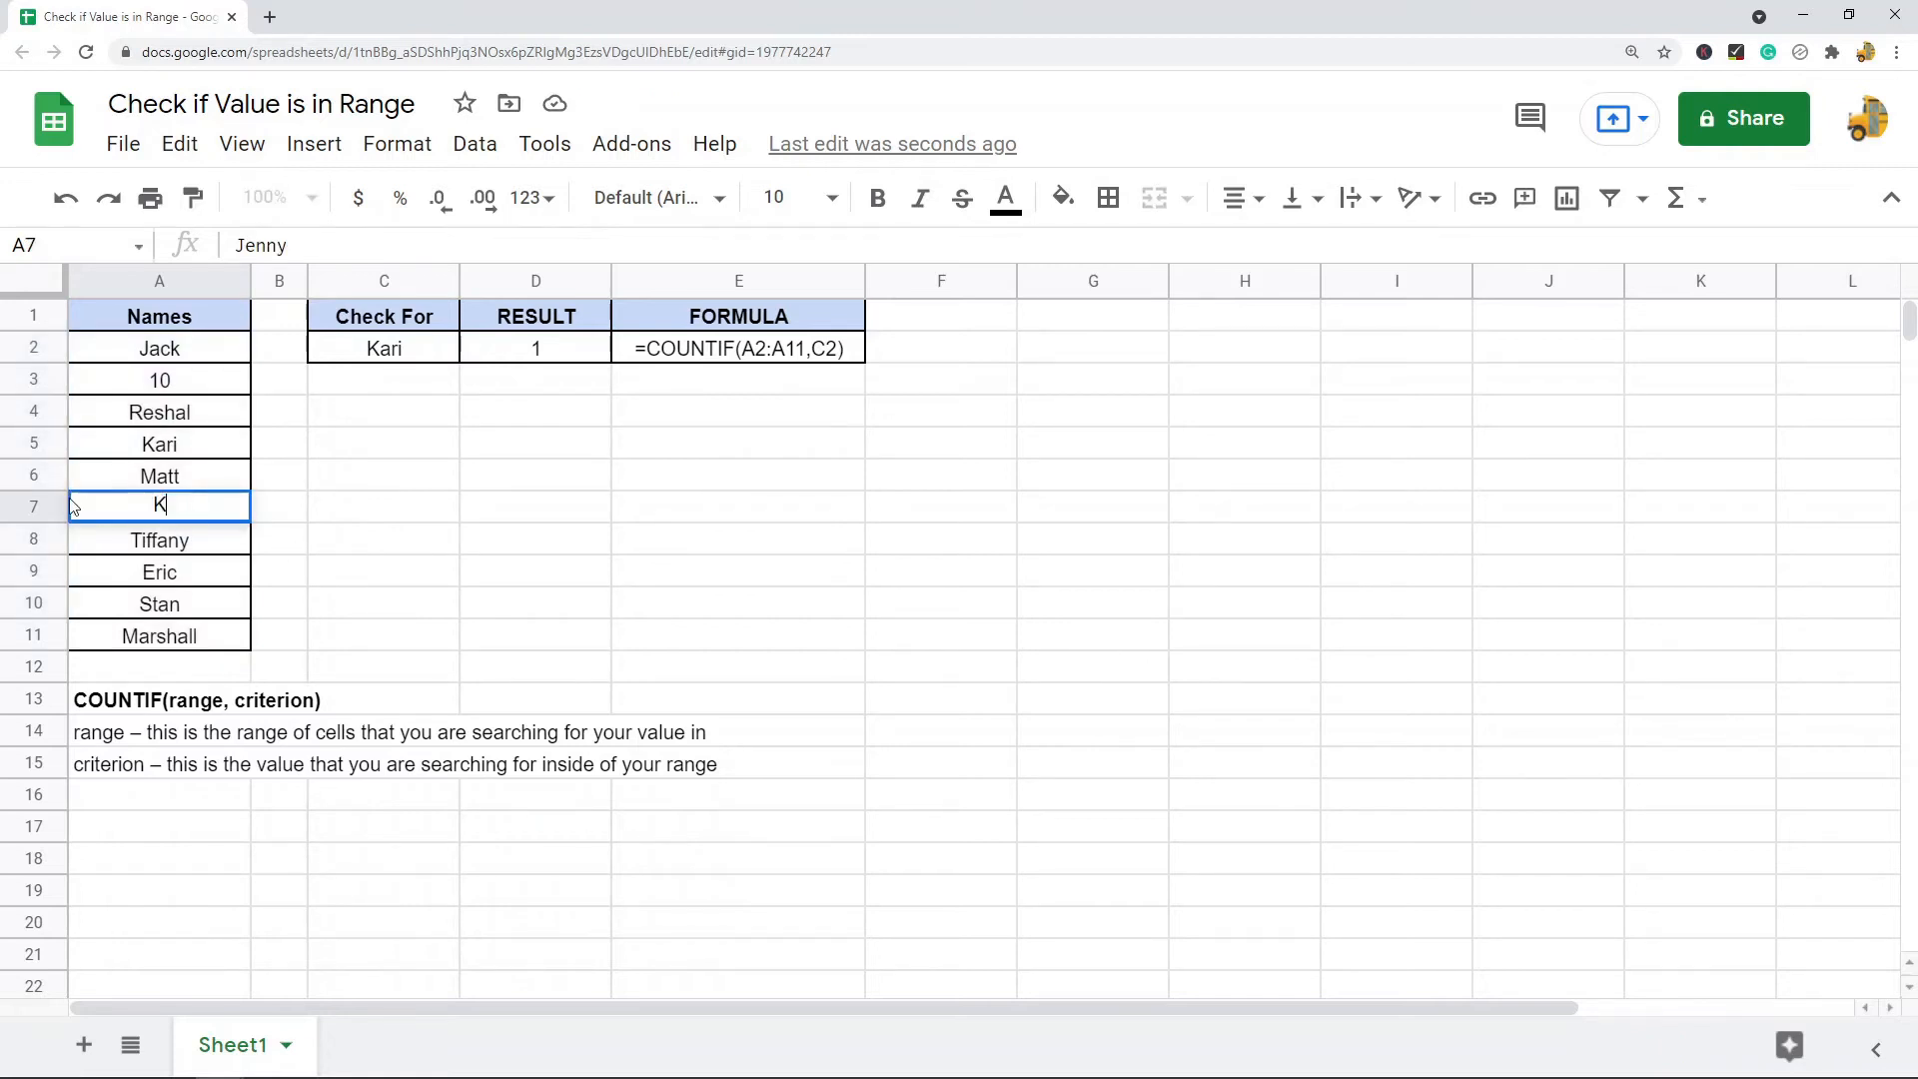
pyautogui.write('ari')
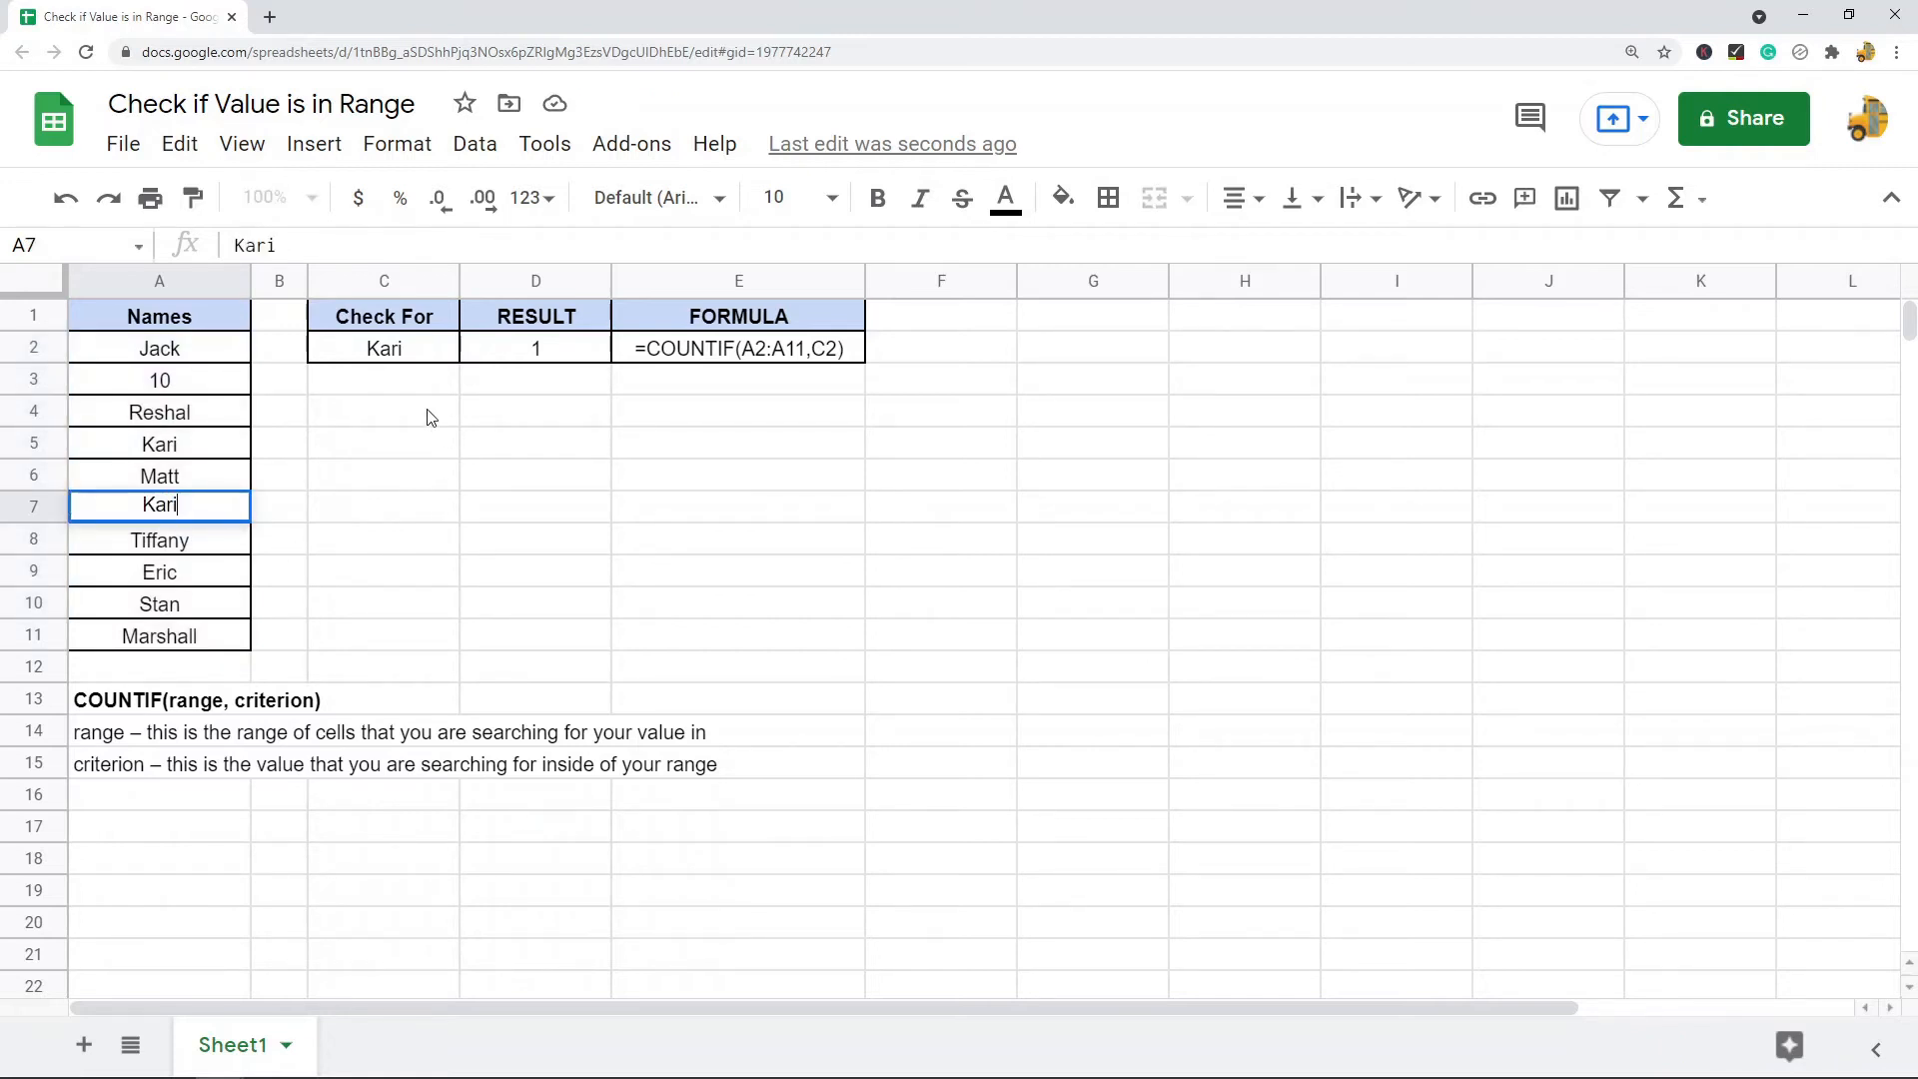
pyautogui.press('enter')
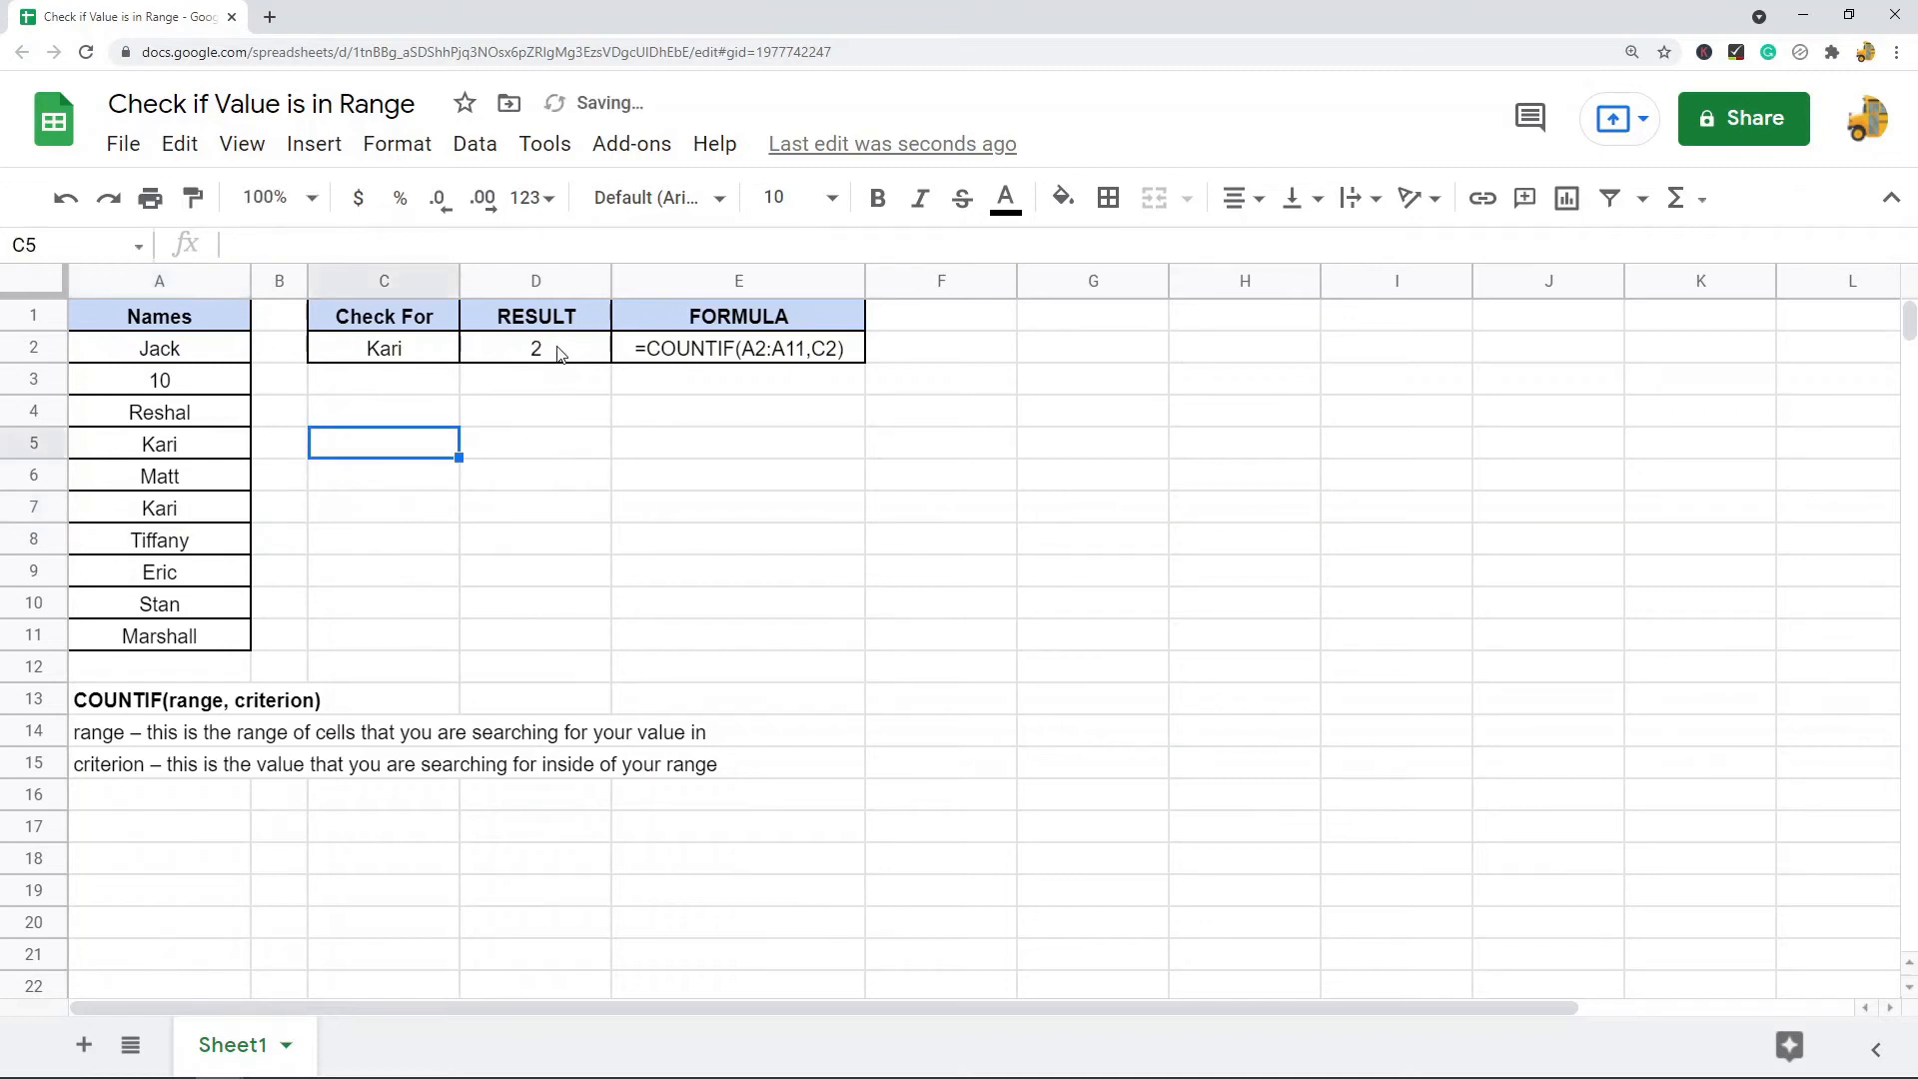
pyautogui.click(534, 349)
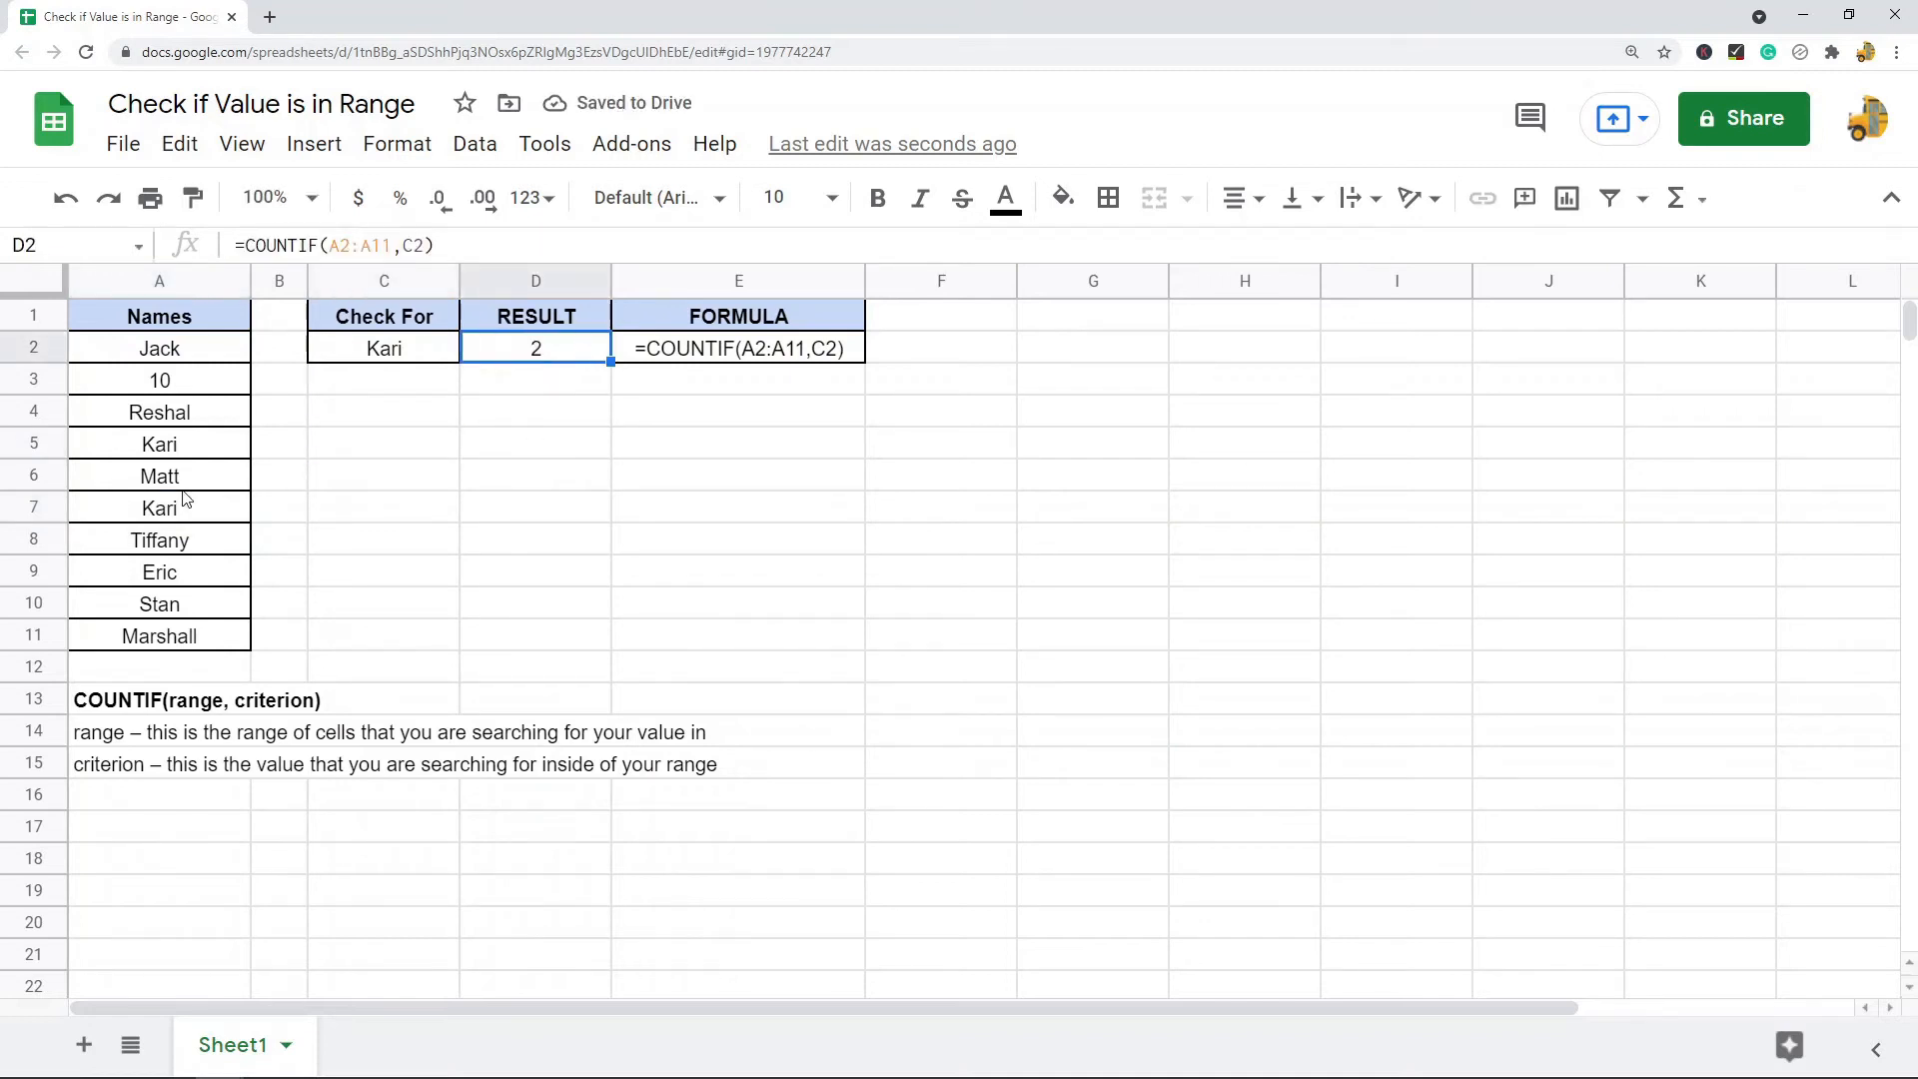
# Rename A7 to Gary so the Kari count drops back to 1.
pyautogui.click(158, 507)
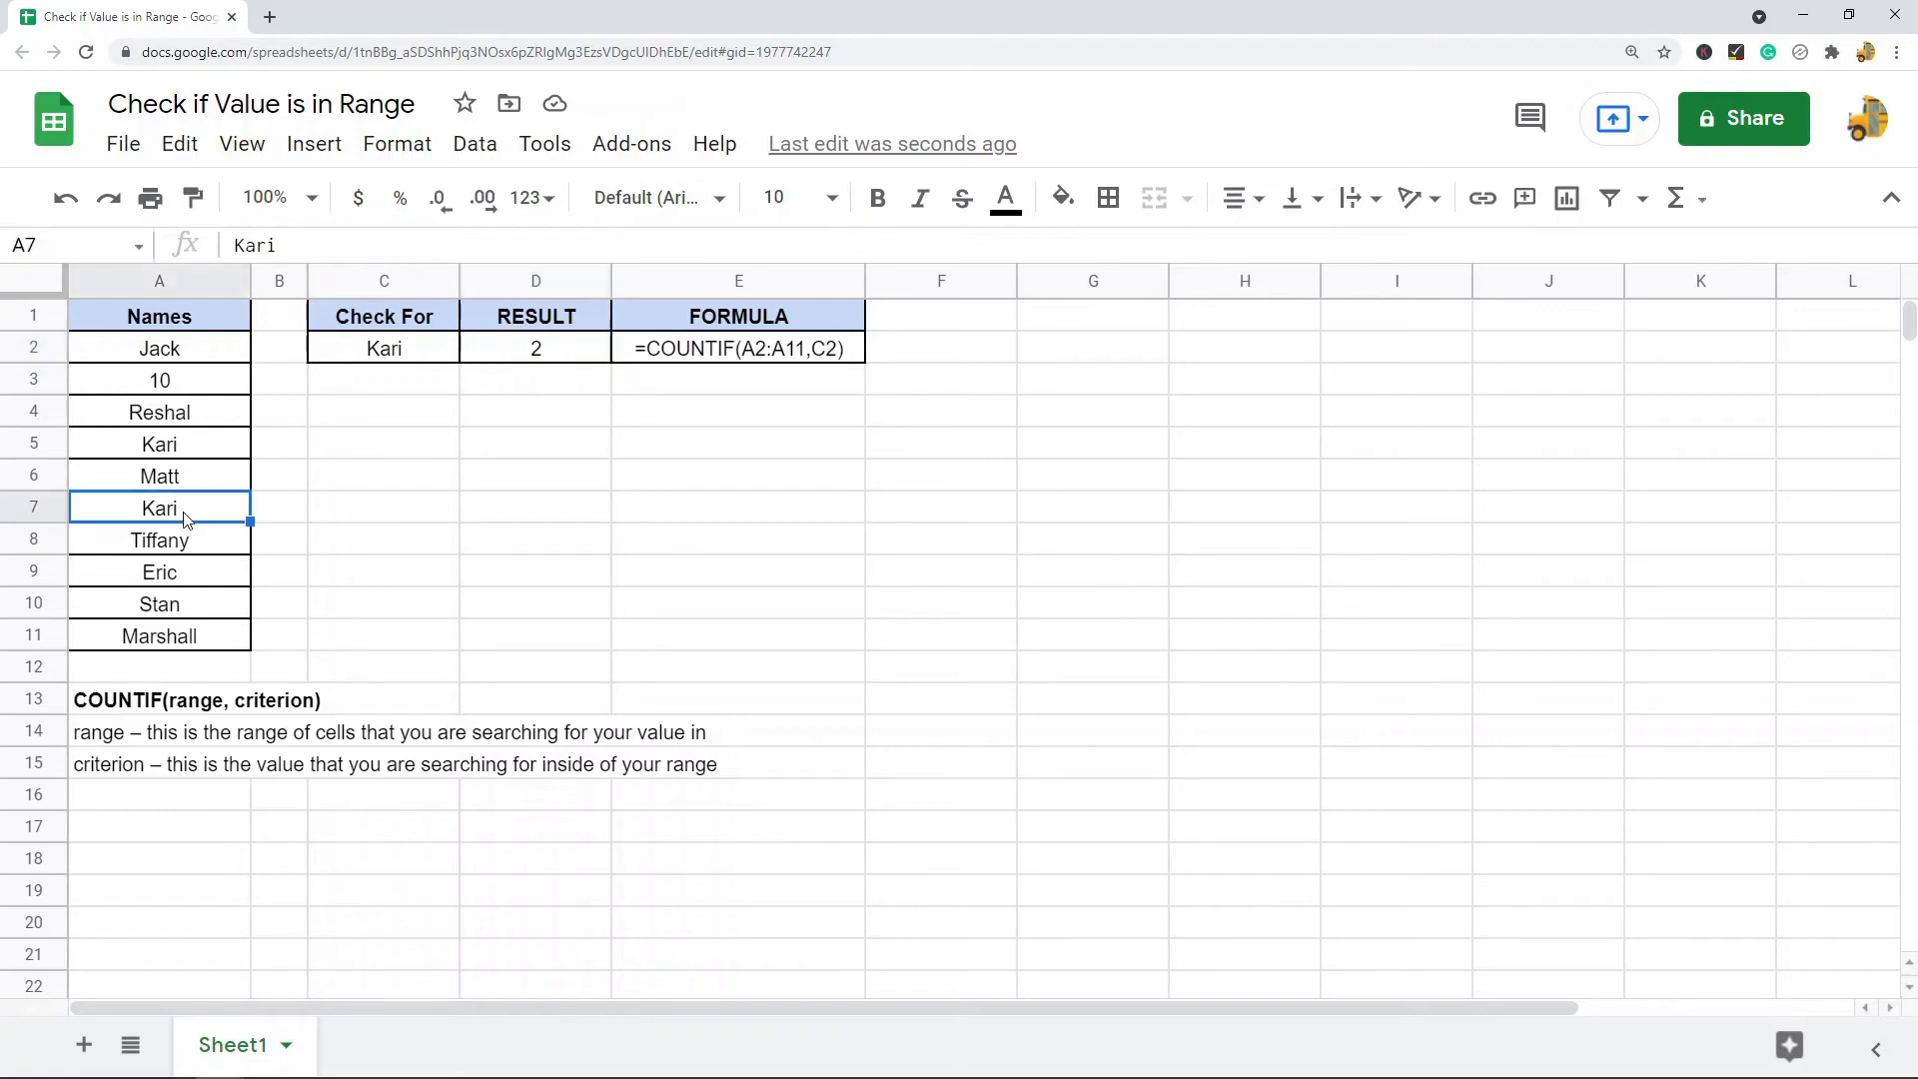
pyautogui.write('Gary')
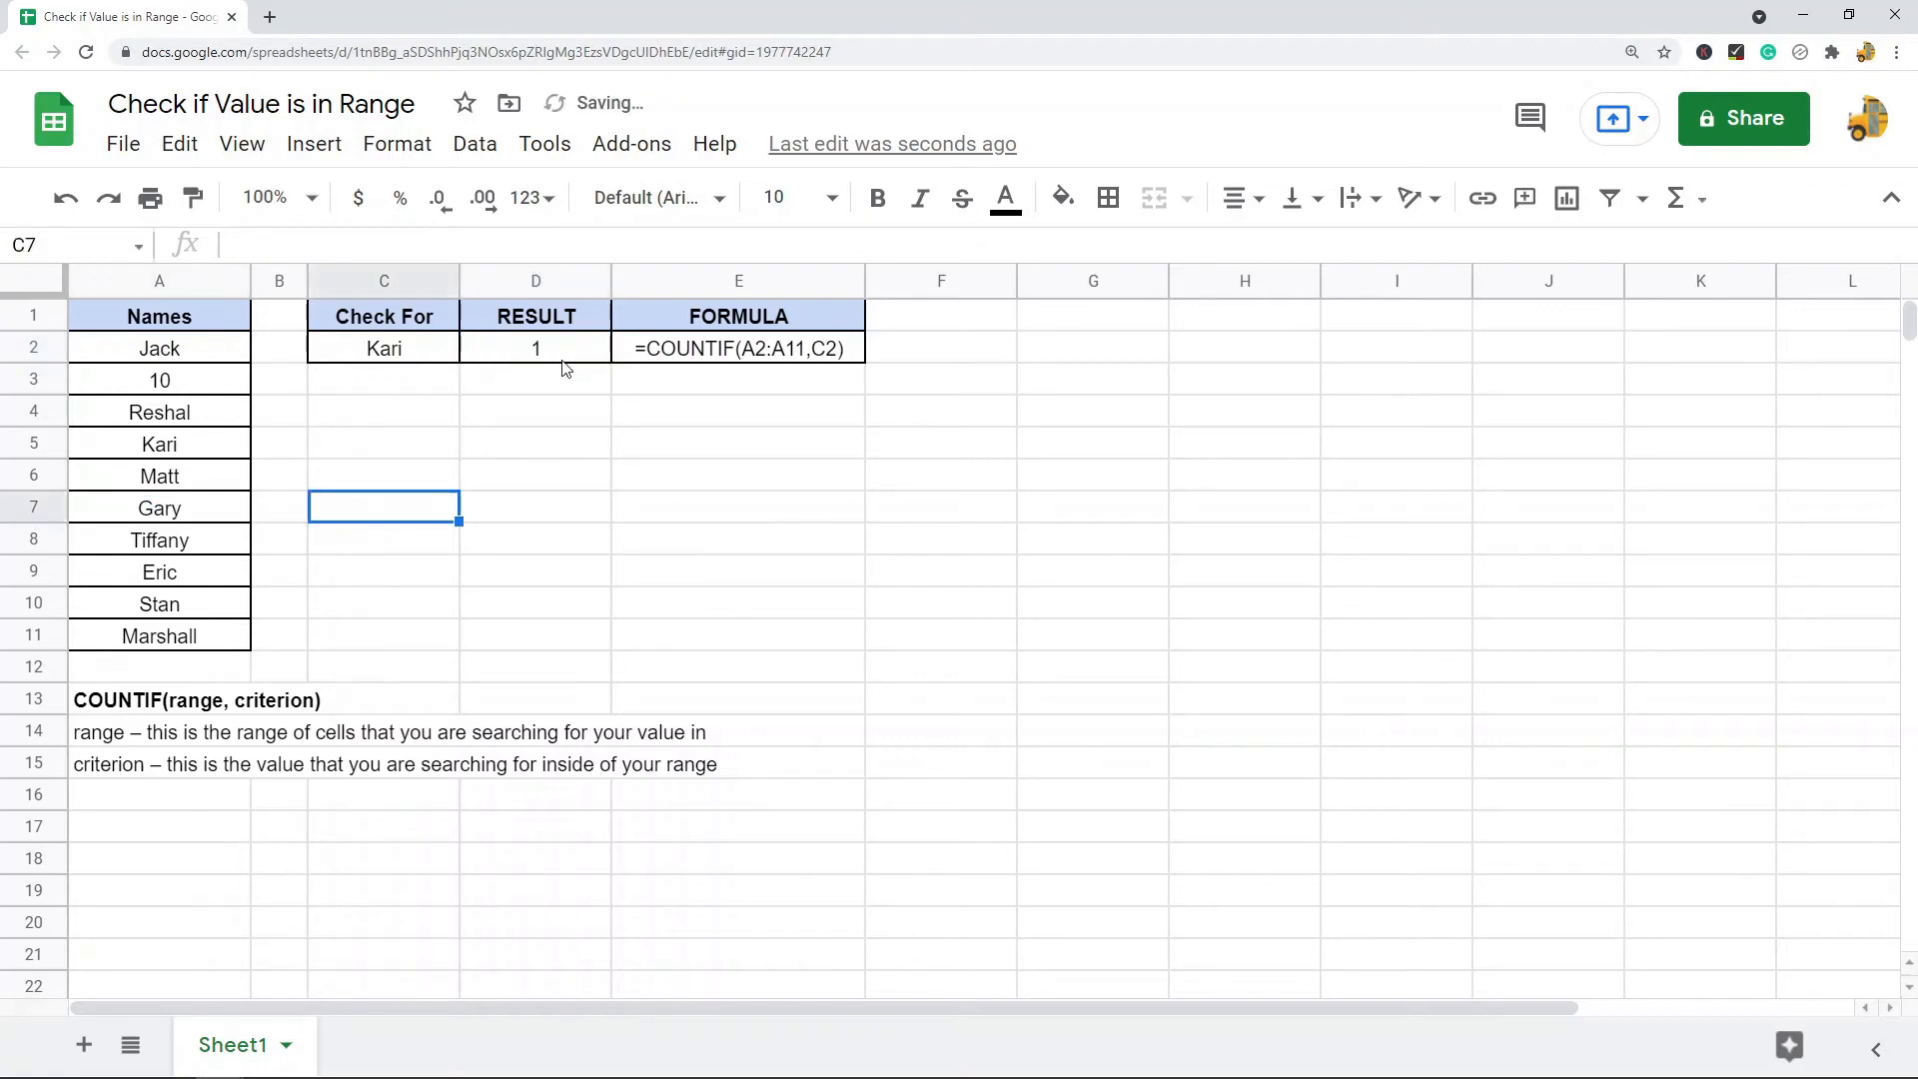
pyautogui.click(382, 348)
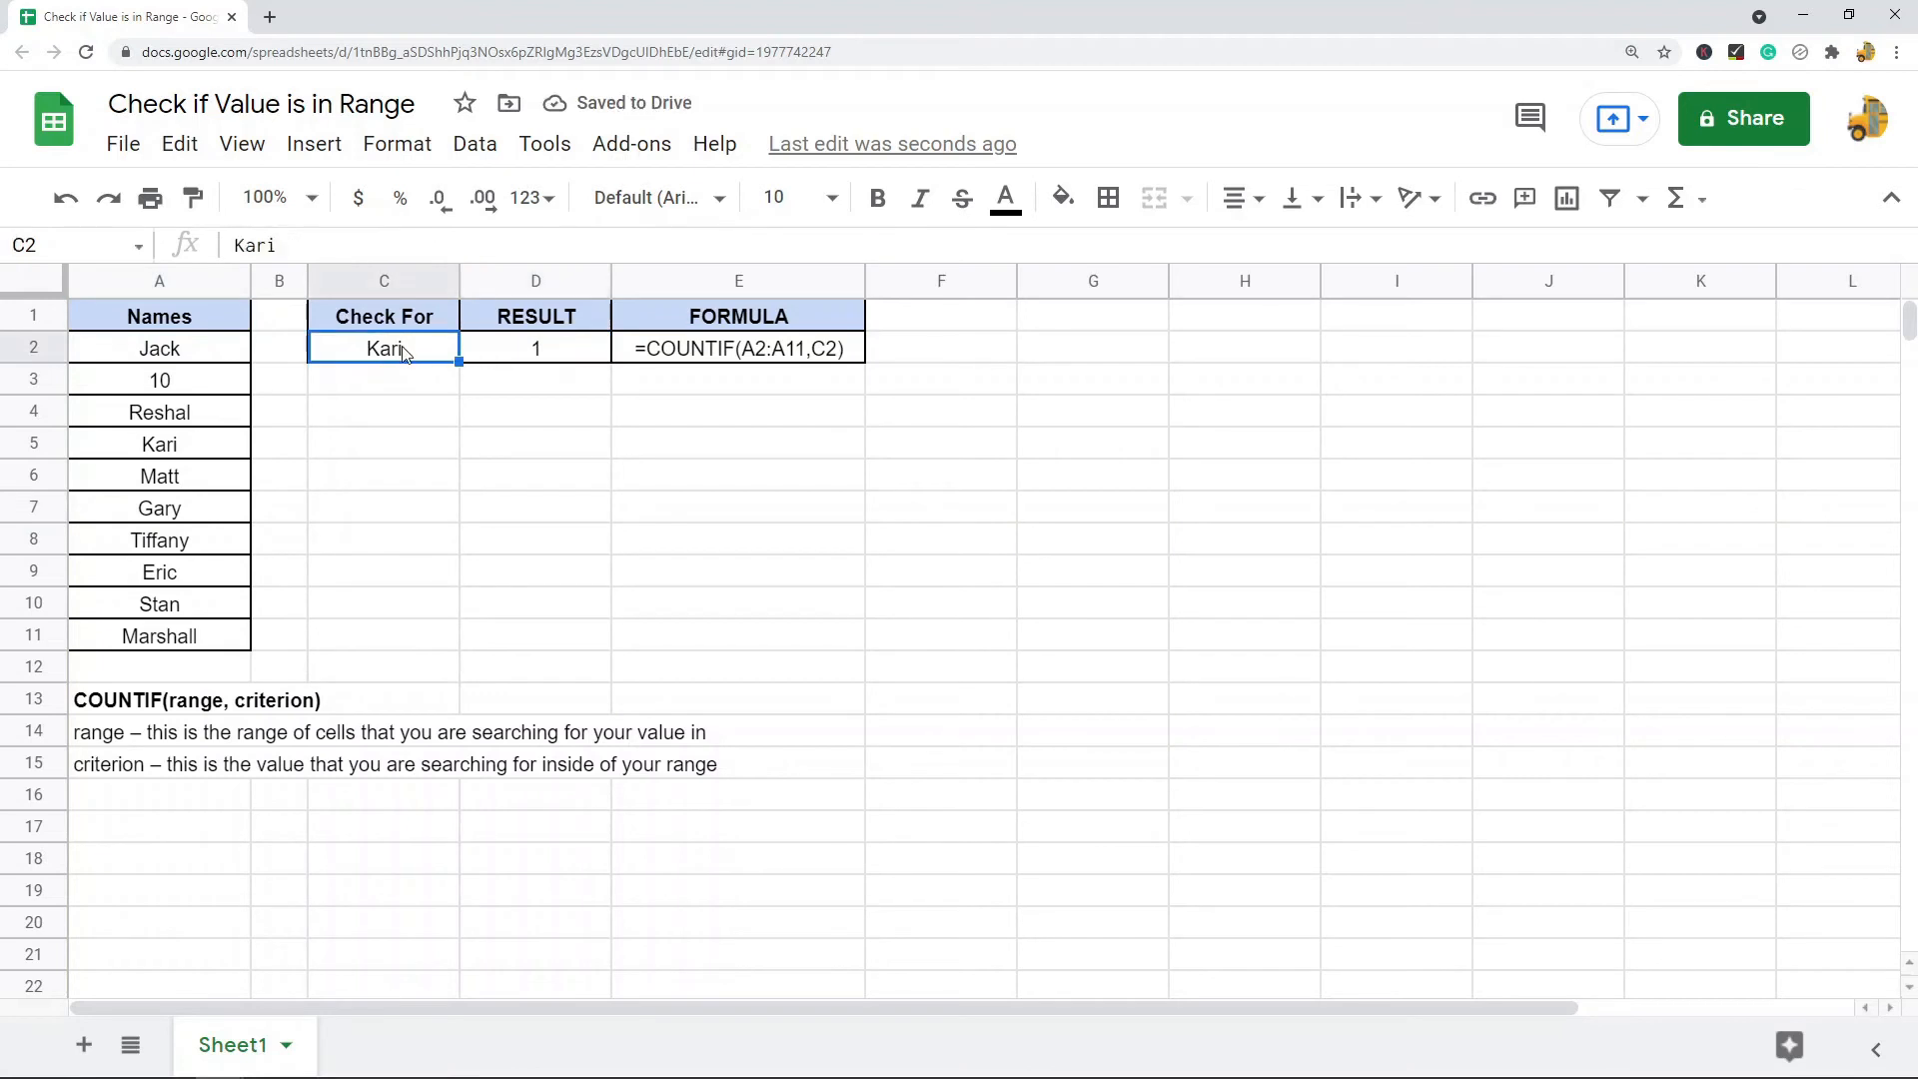
pyautogui.moveTo(584, 497)
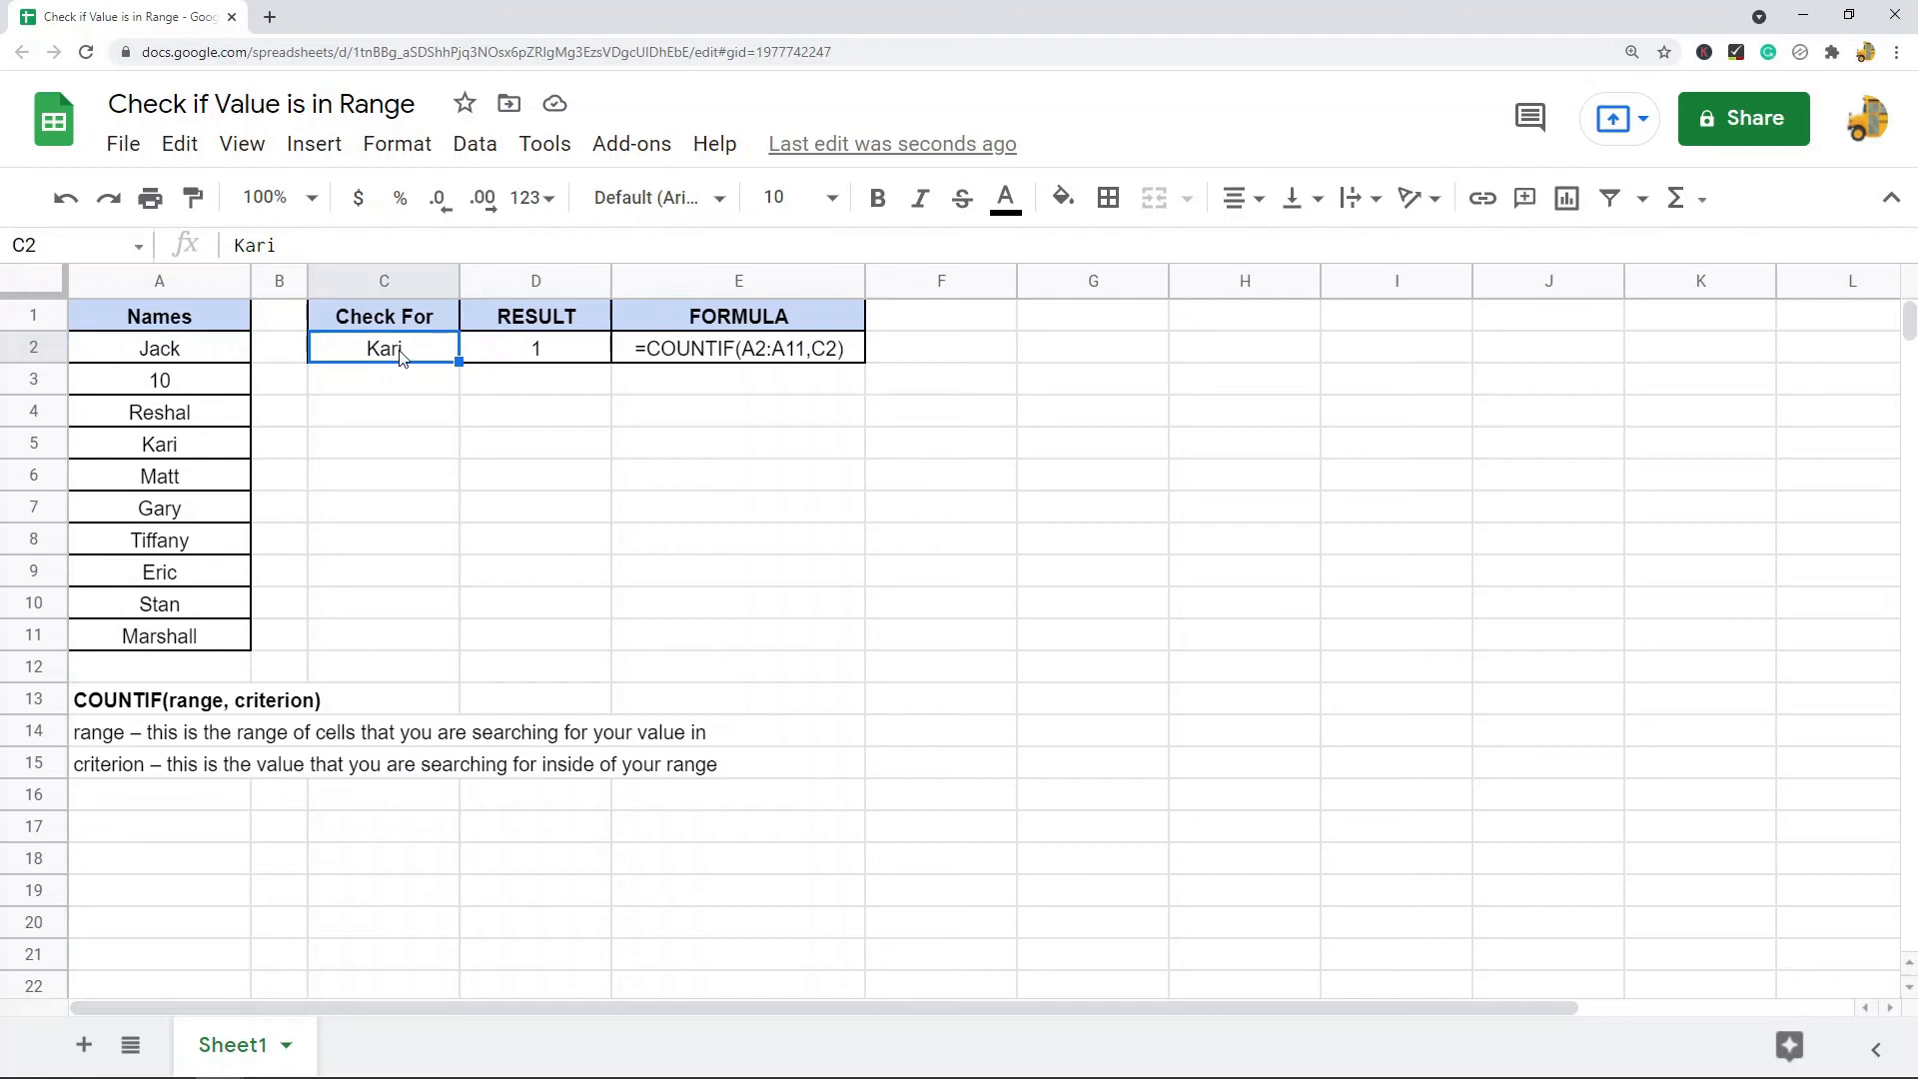
# Replace Kari with 10 in C2 and confirm D2 finds 1 match.
pyautogui.write('10')
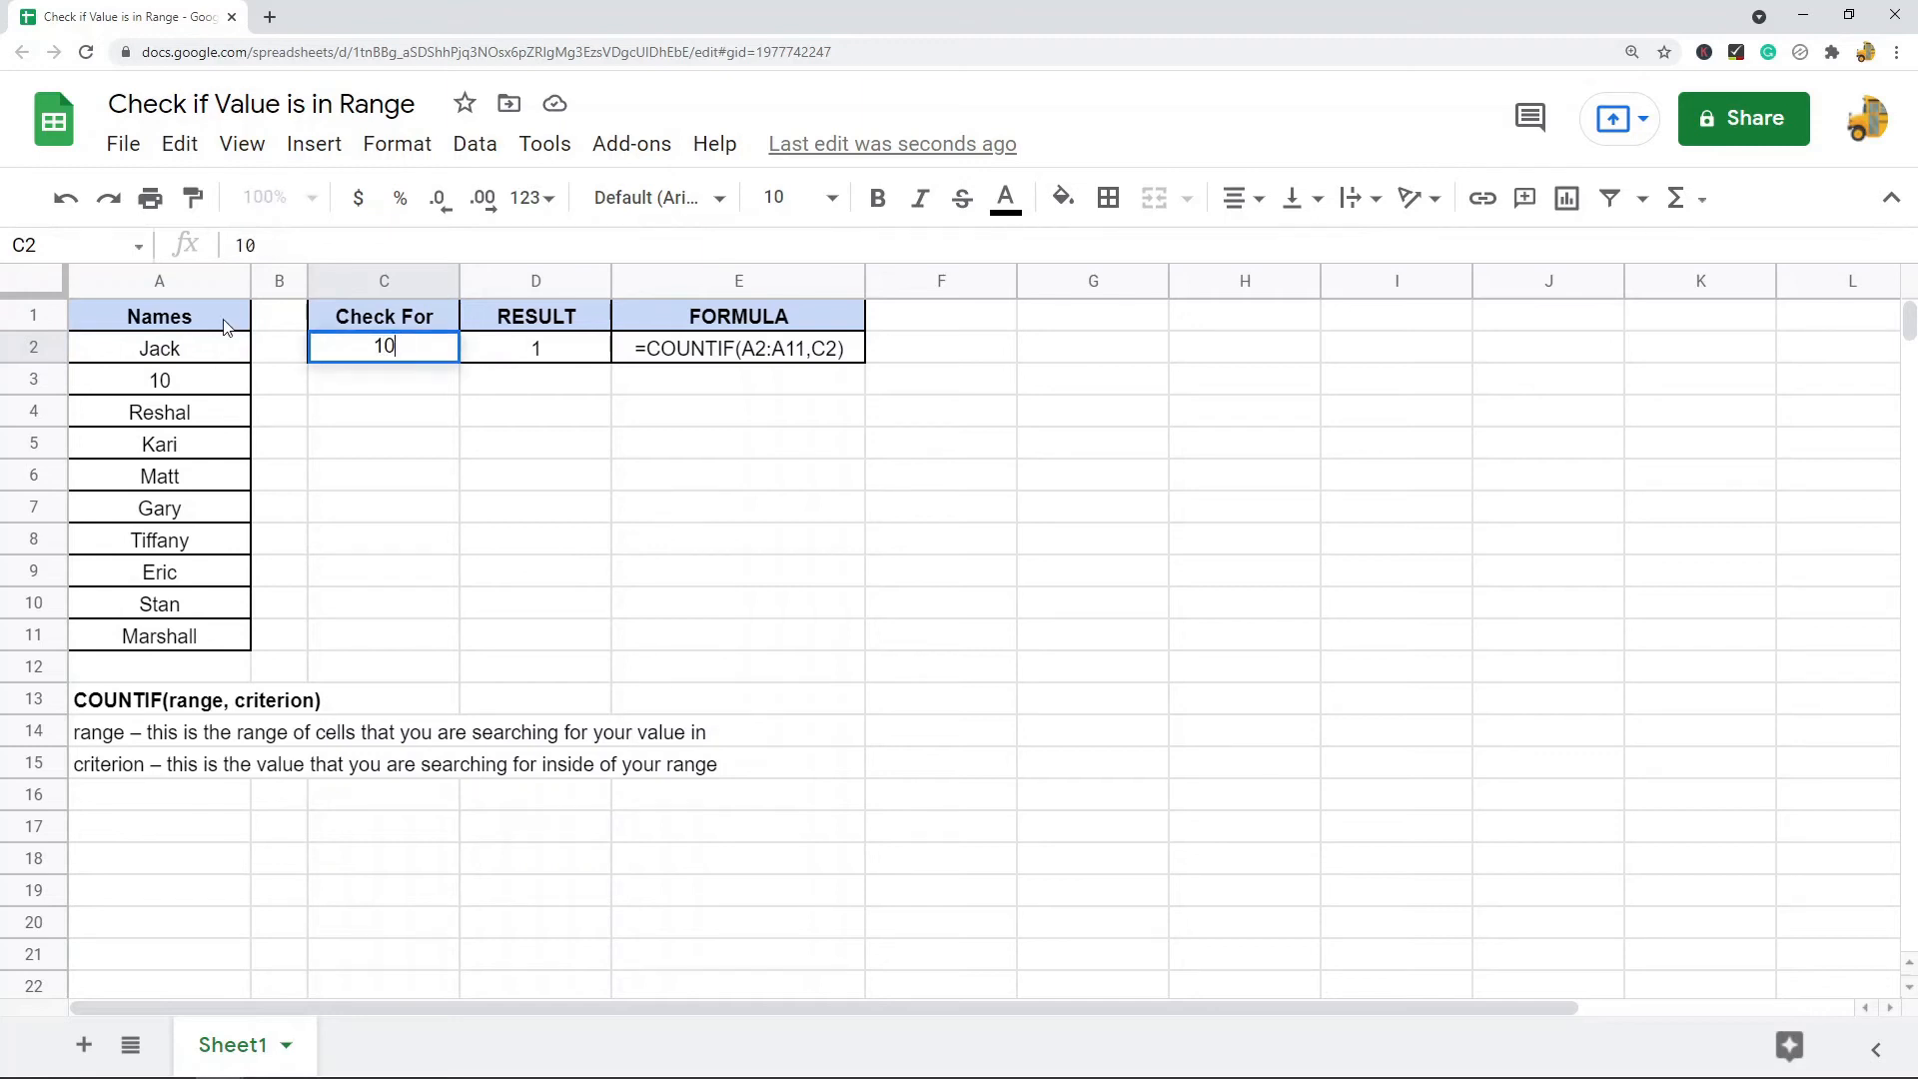
pyautogui.click(159, 379)
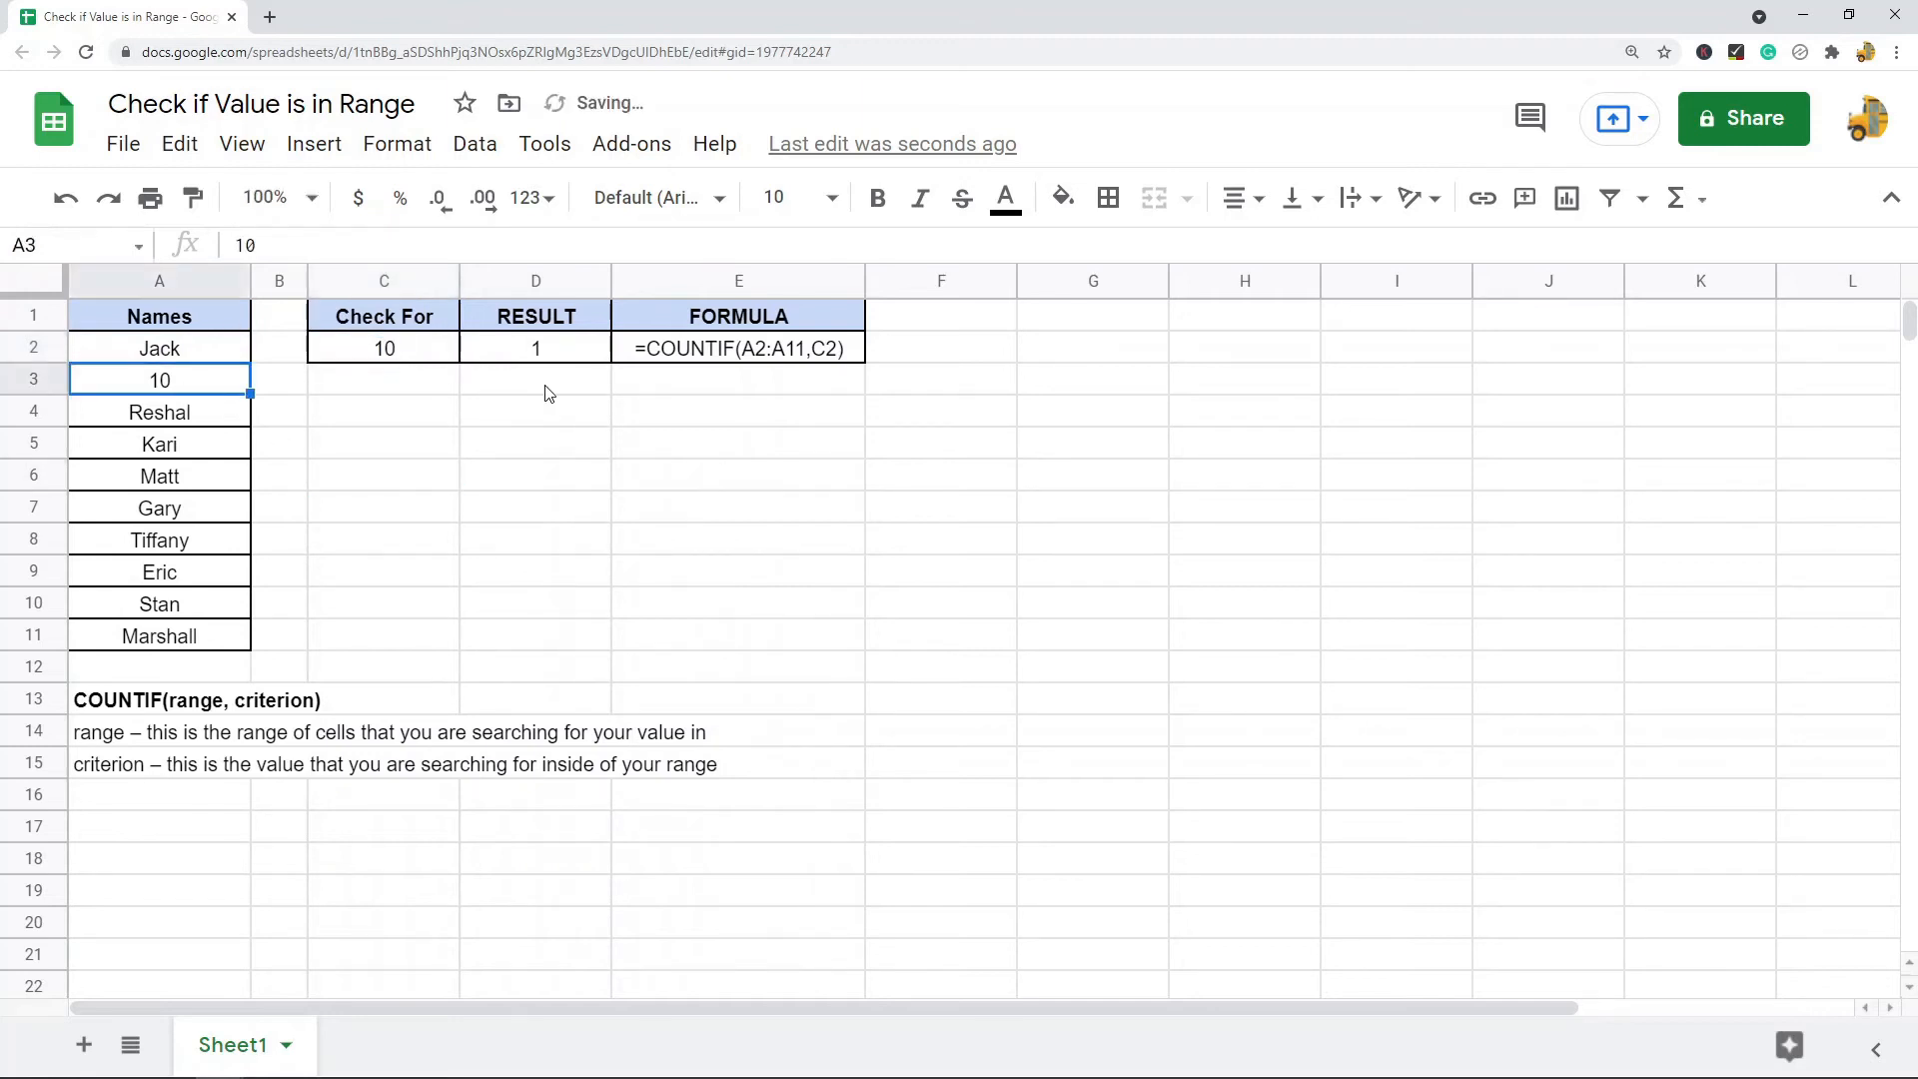
pyautogui.click(535, 348)
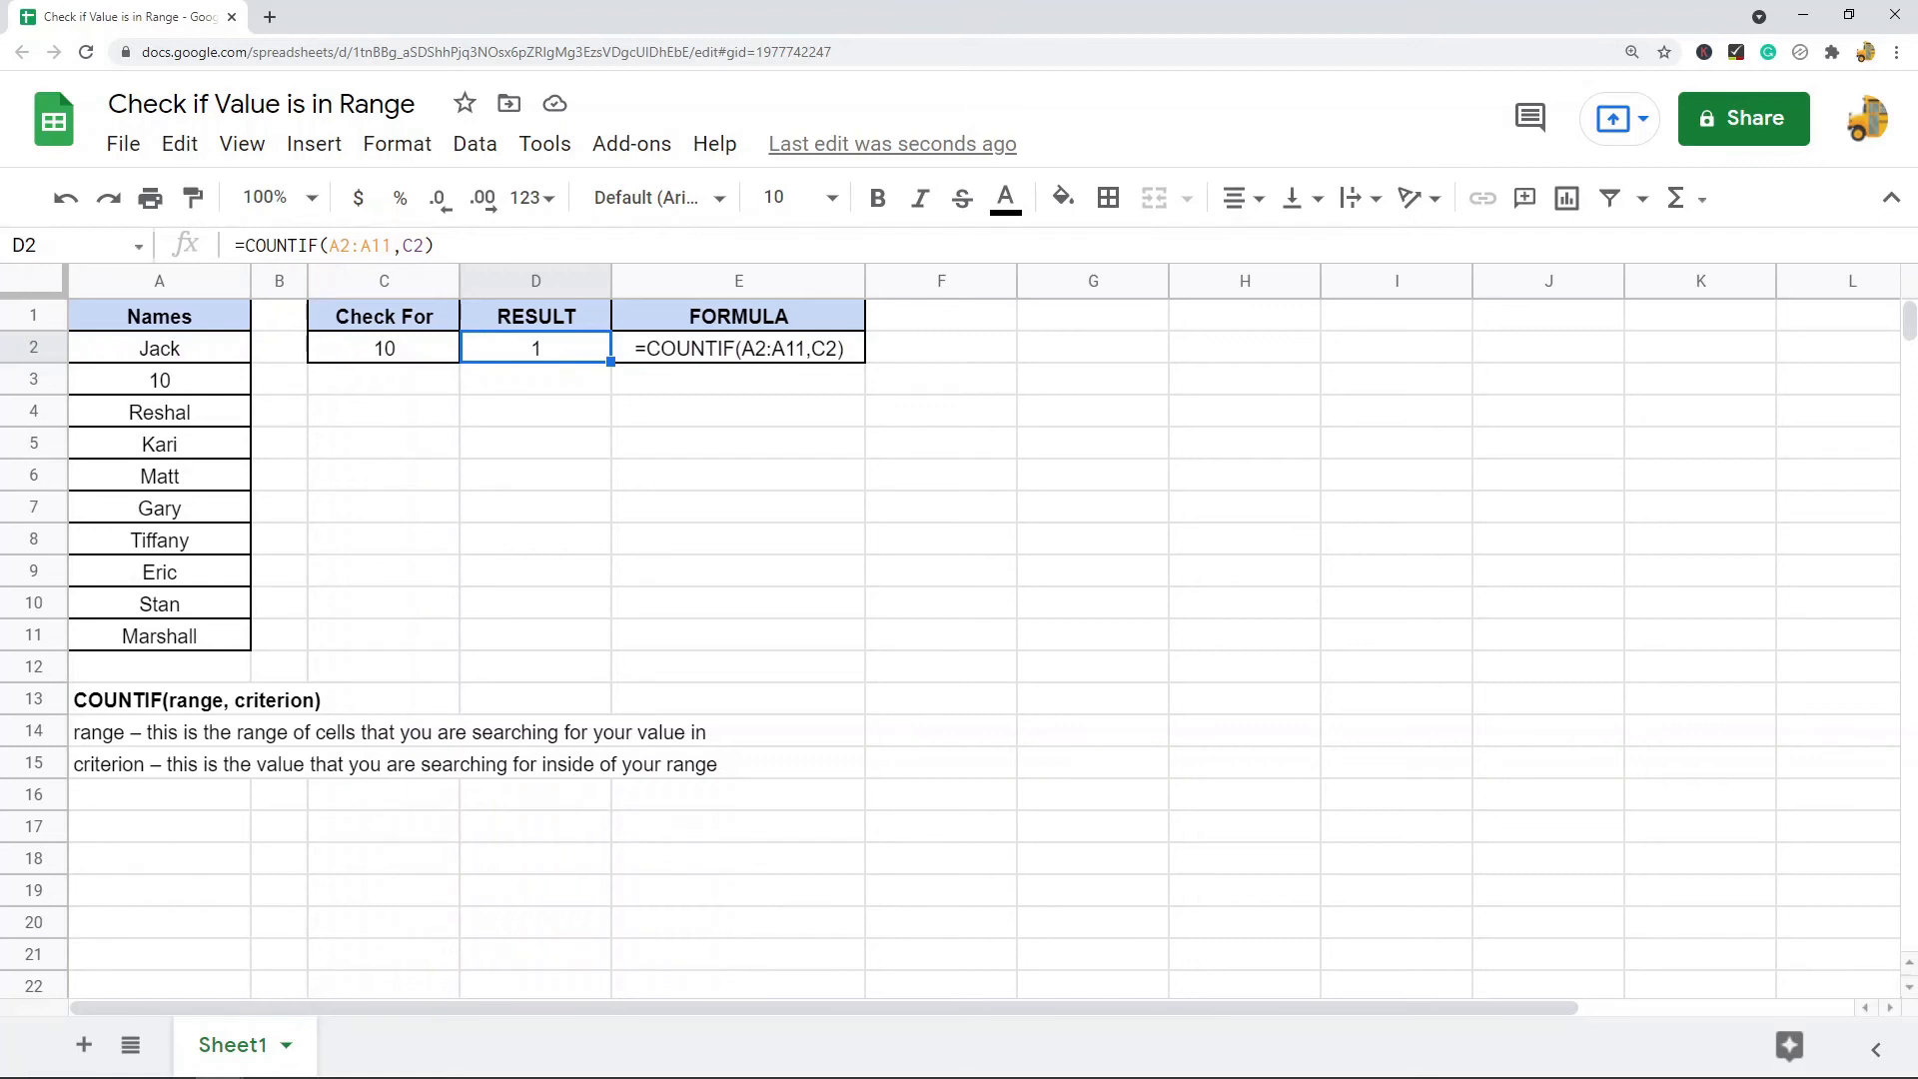
pyautogui.moveTo(552, 362)
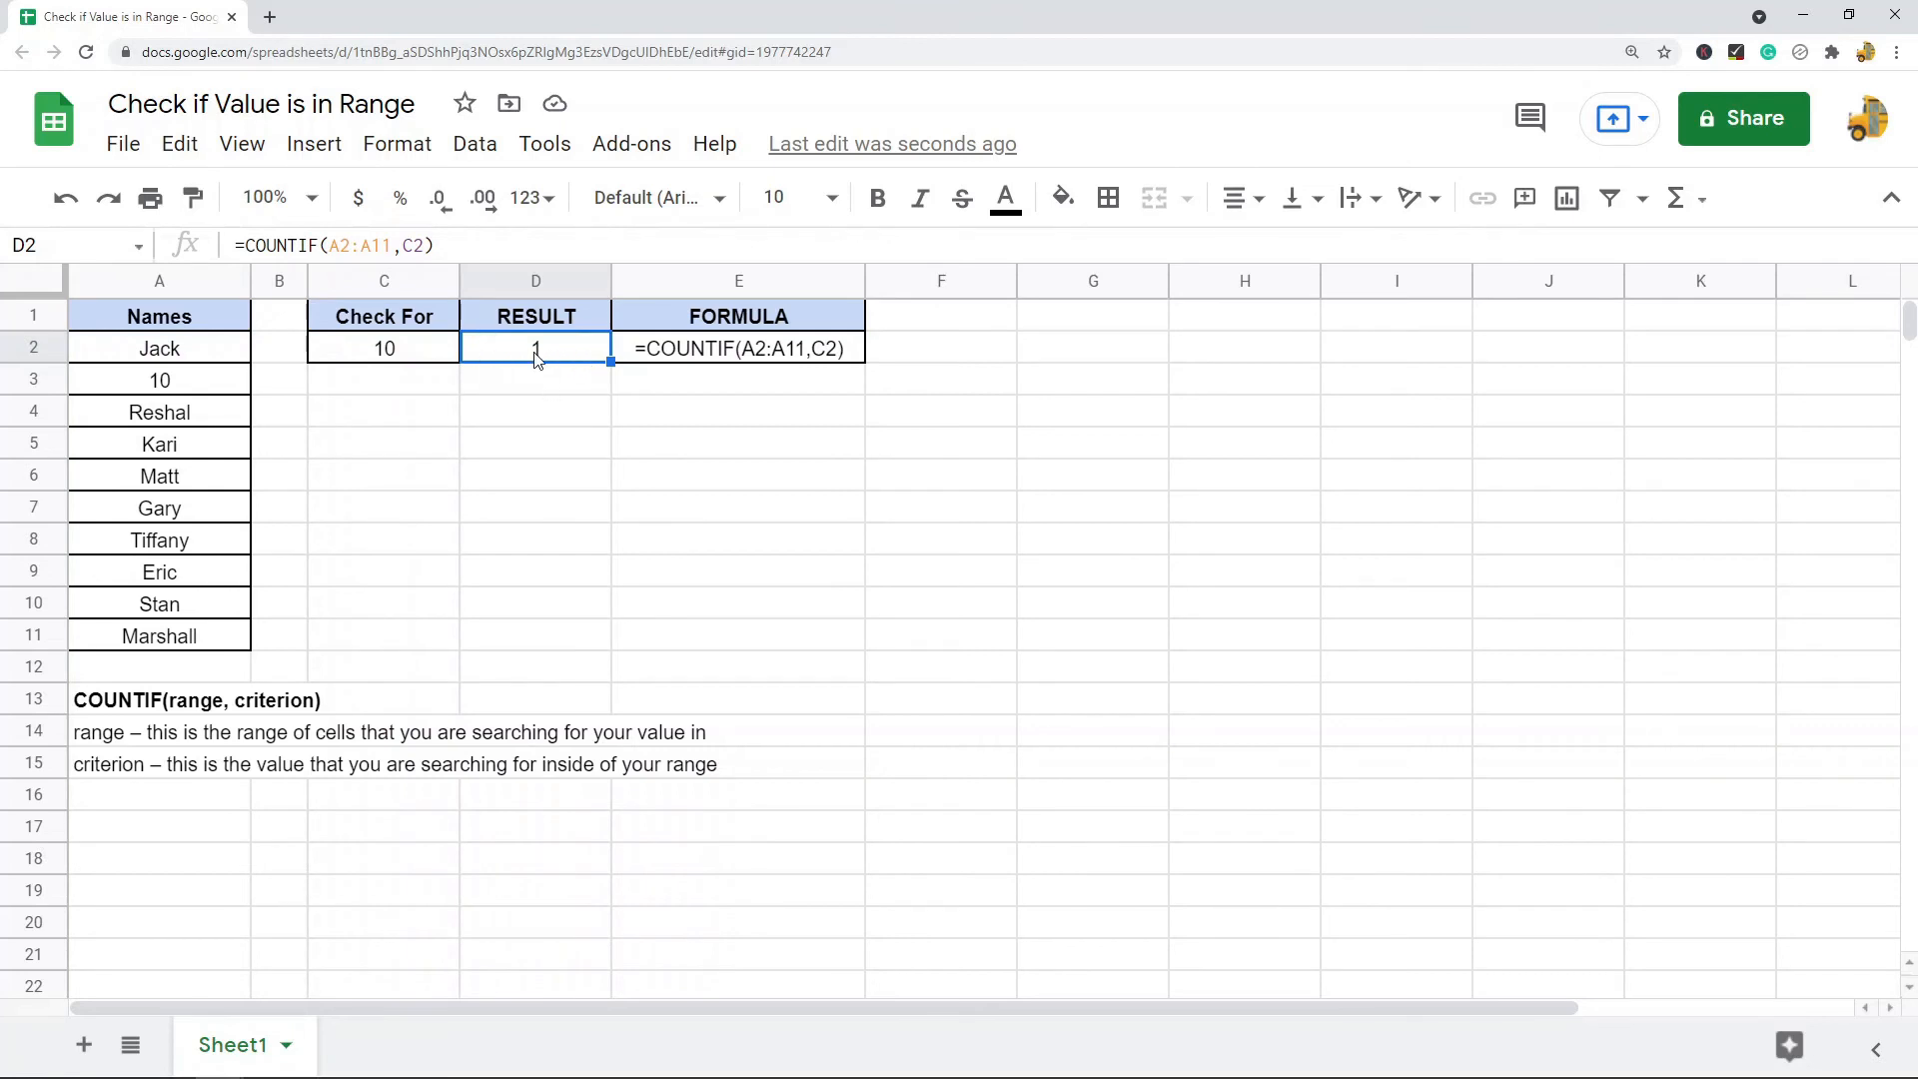
pyautogui.click(384, 349)
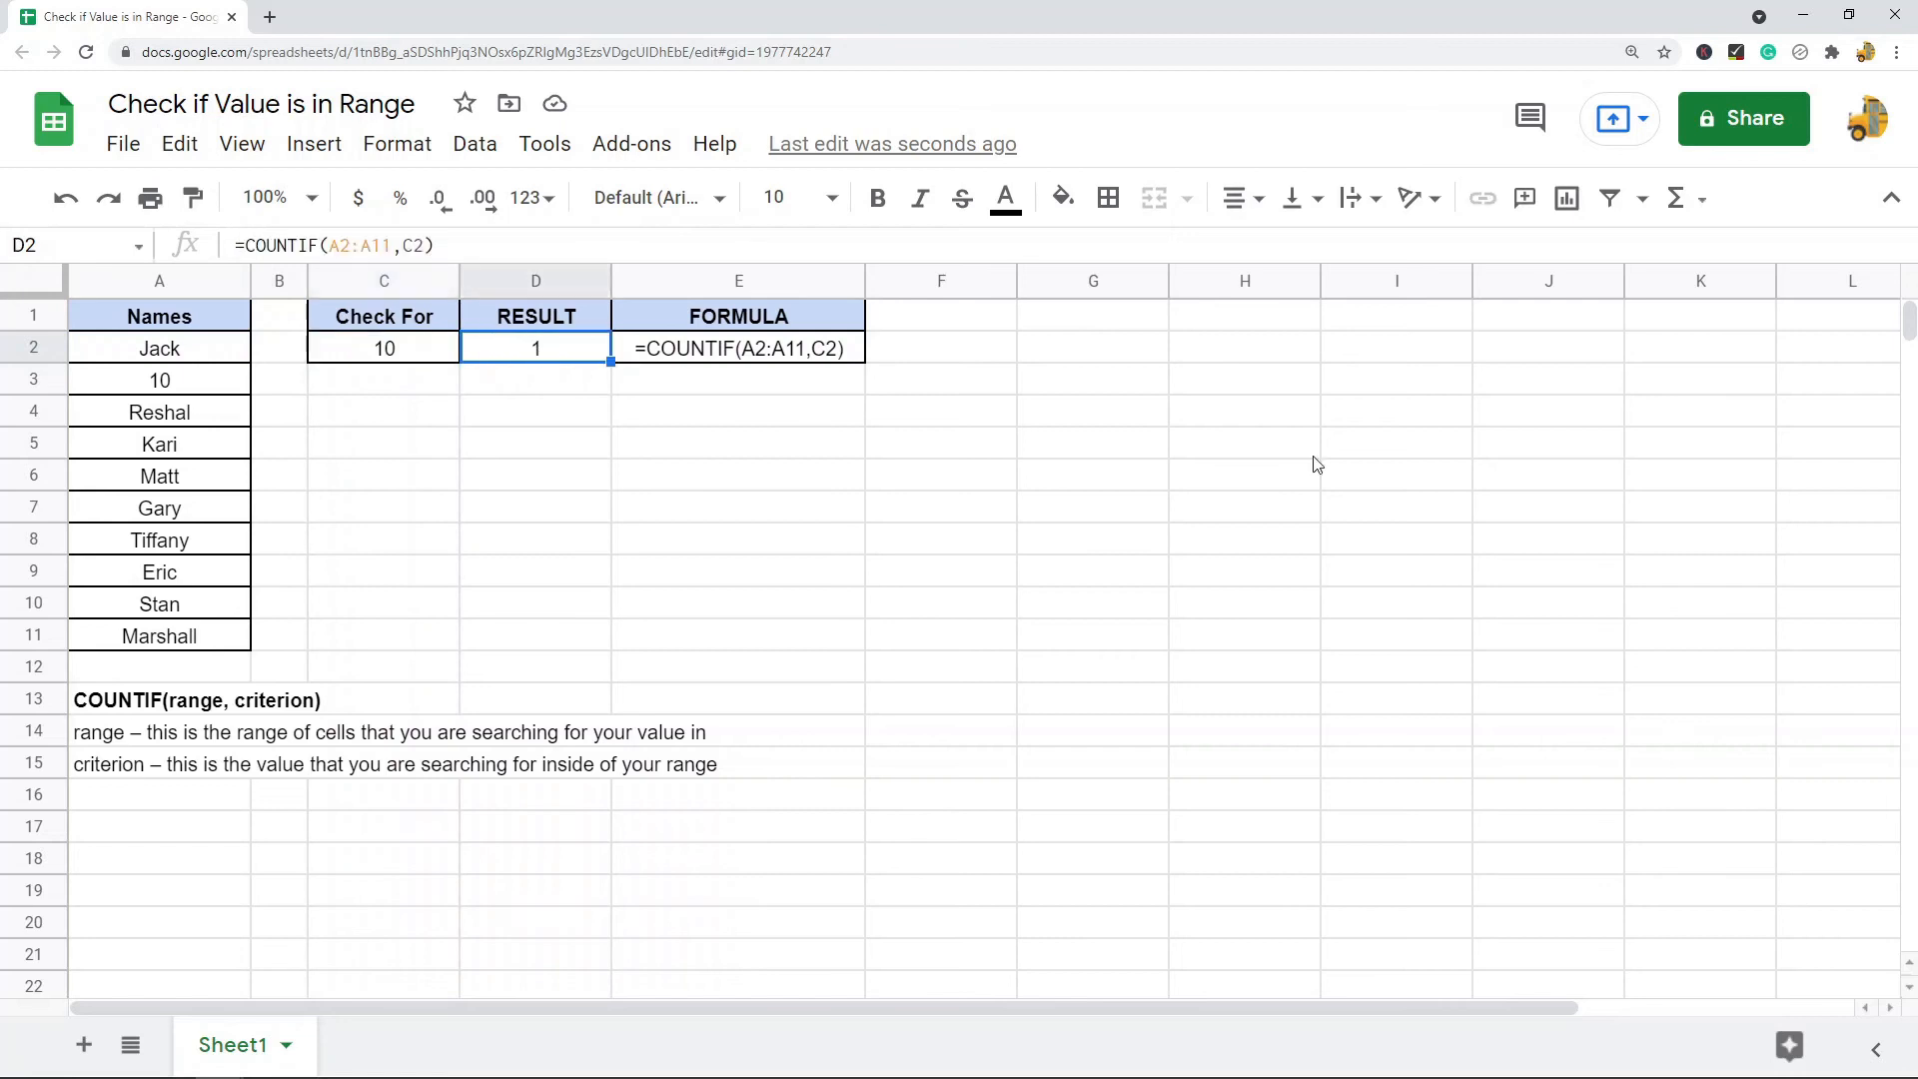
pyautogui.moveTo(819, 643)
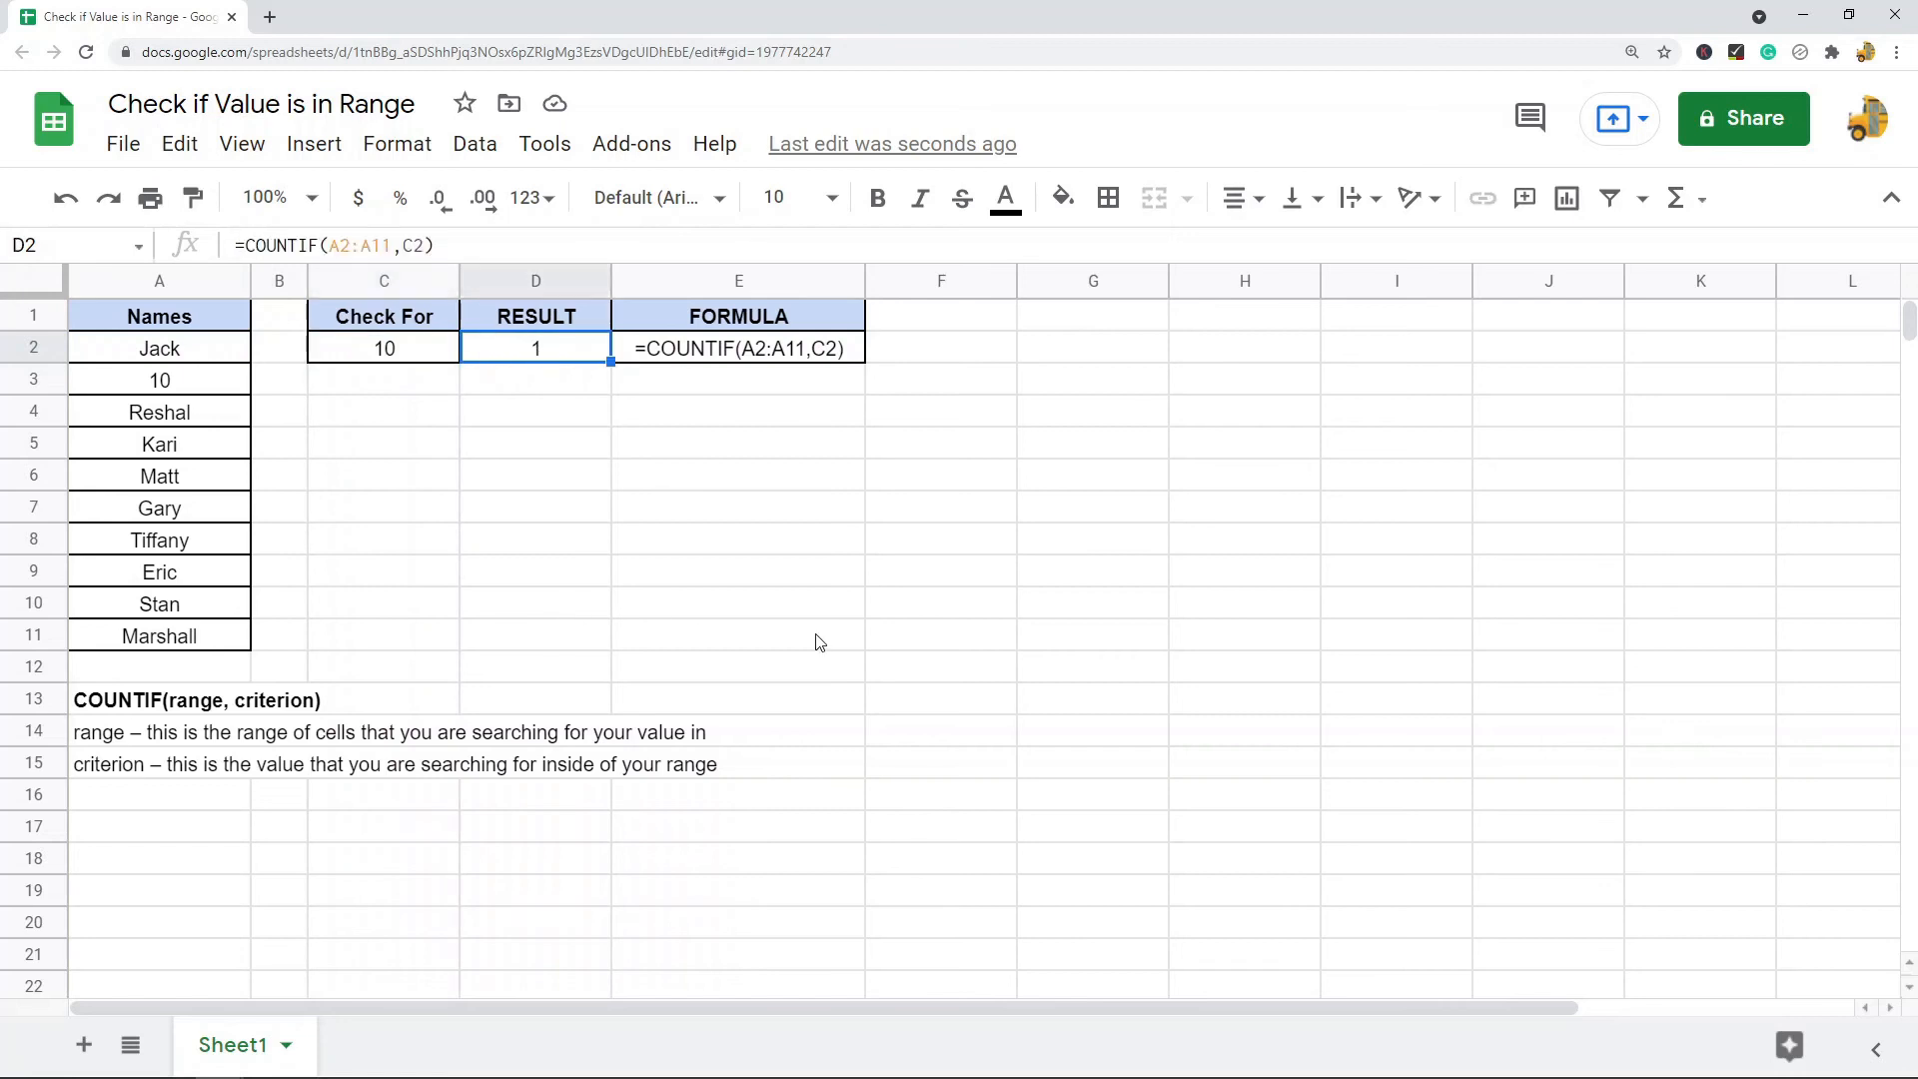
pyautogui.moveTo(309, 392)
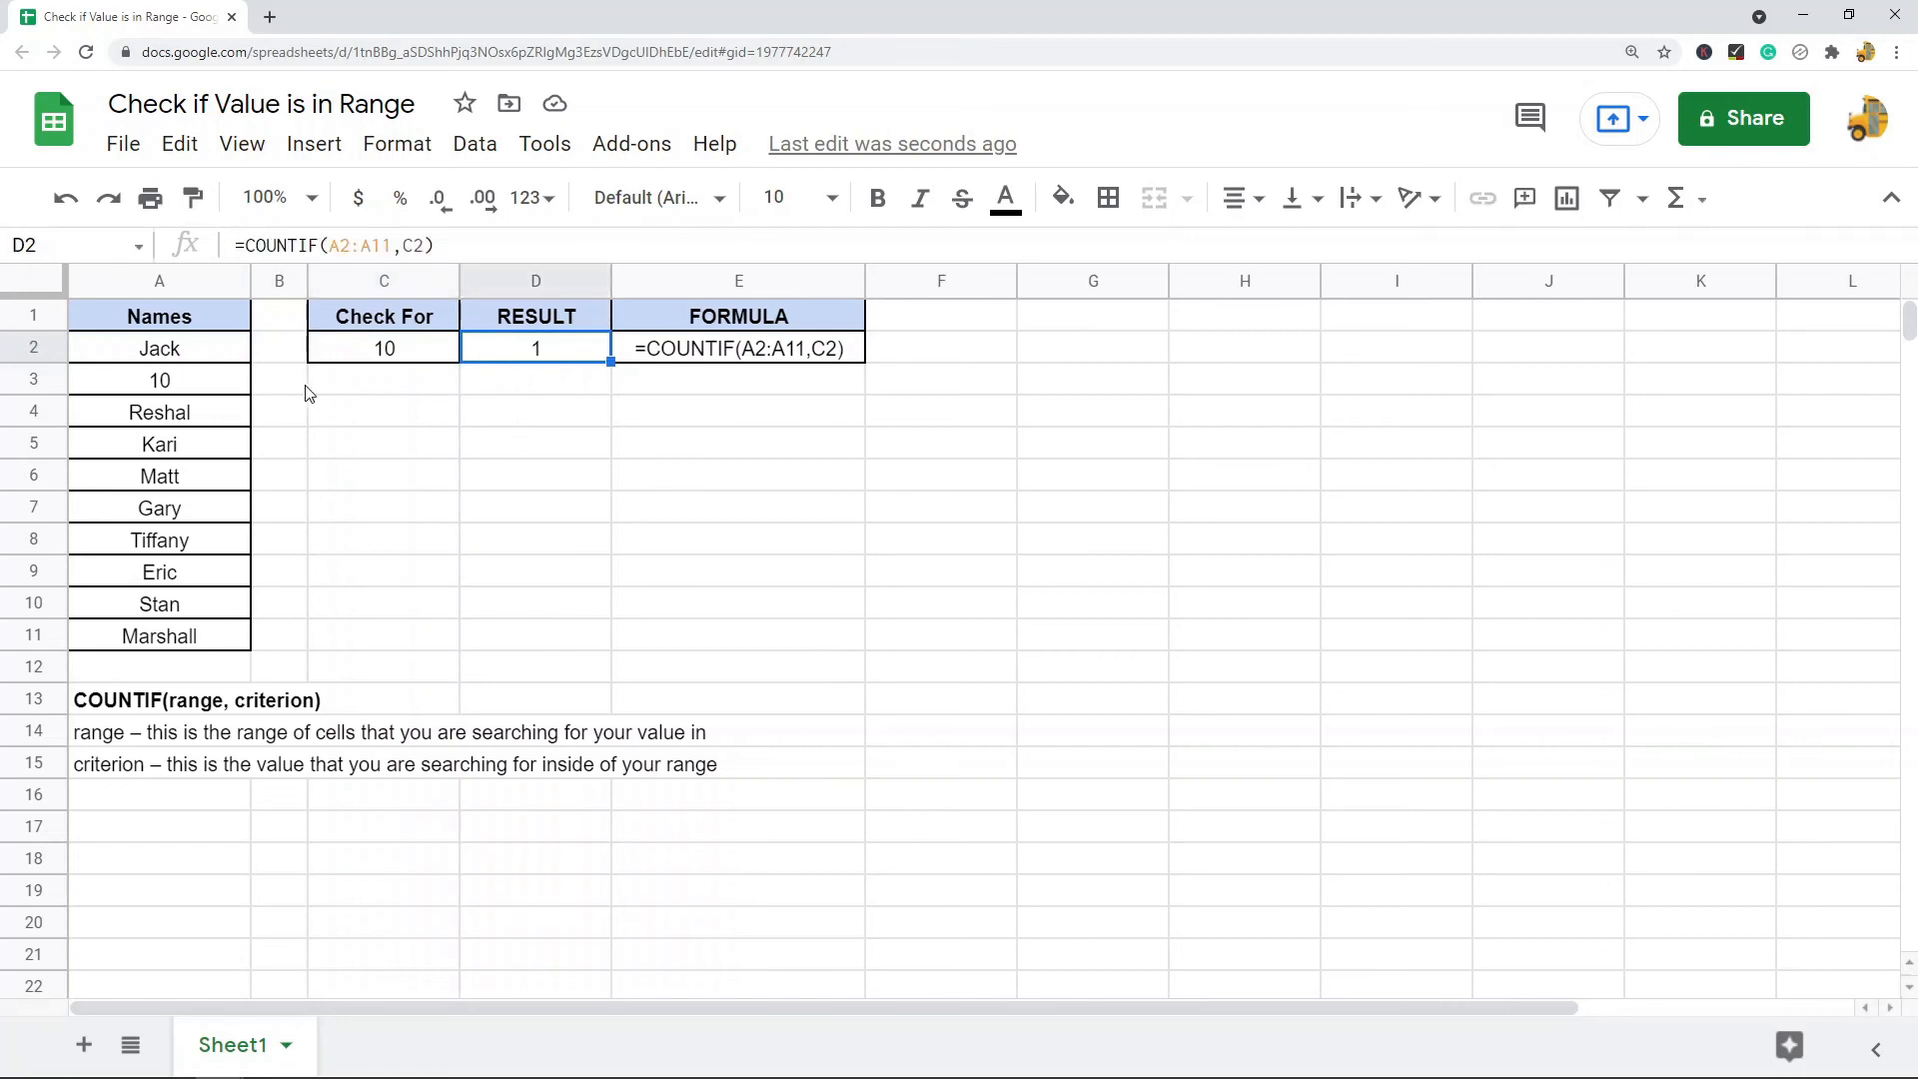
pyautogui.moveTo(633, 515)
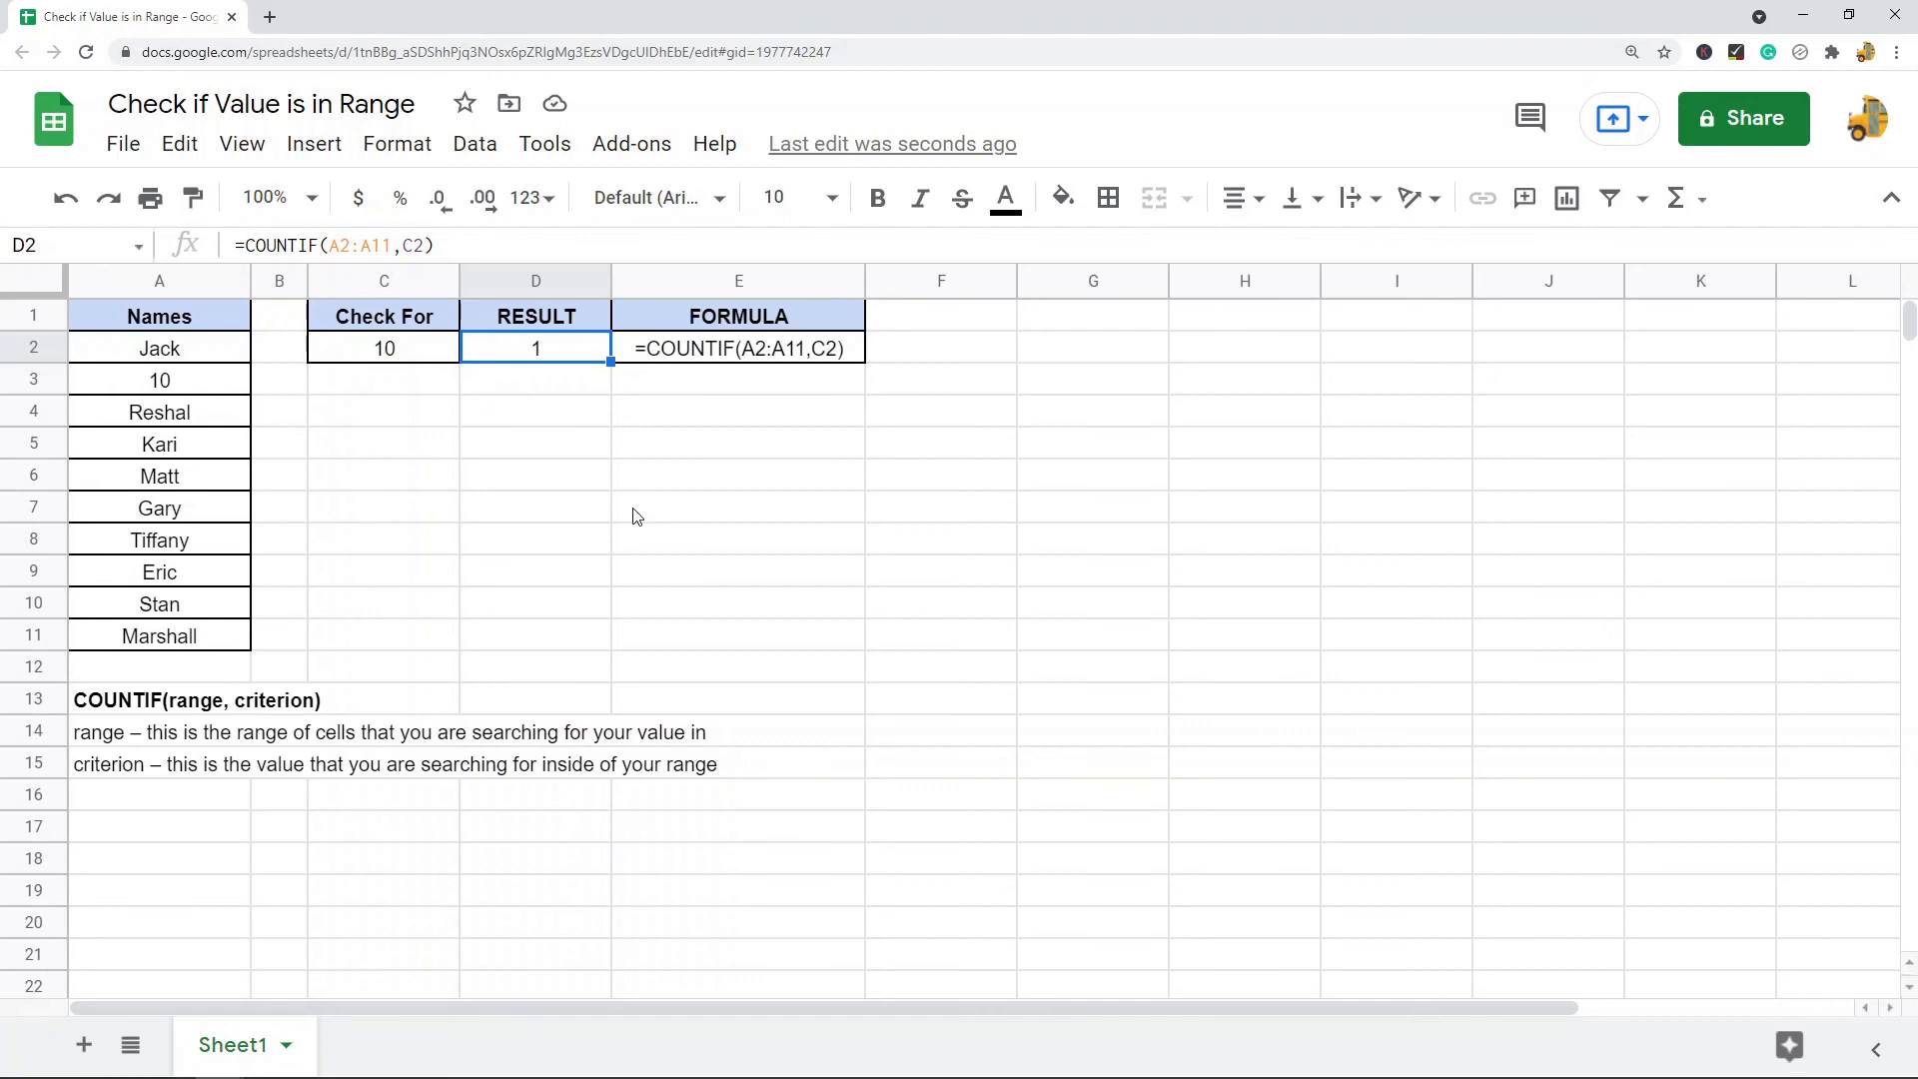
pyautogui.moveTo(680, 519)
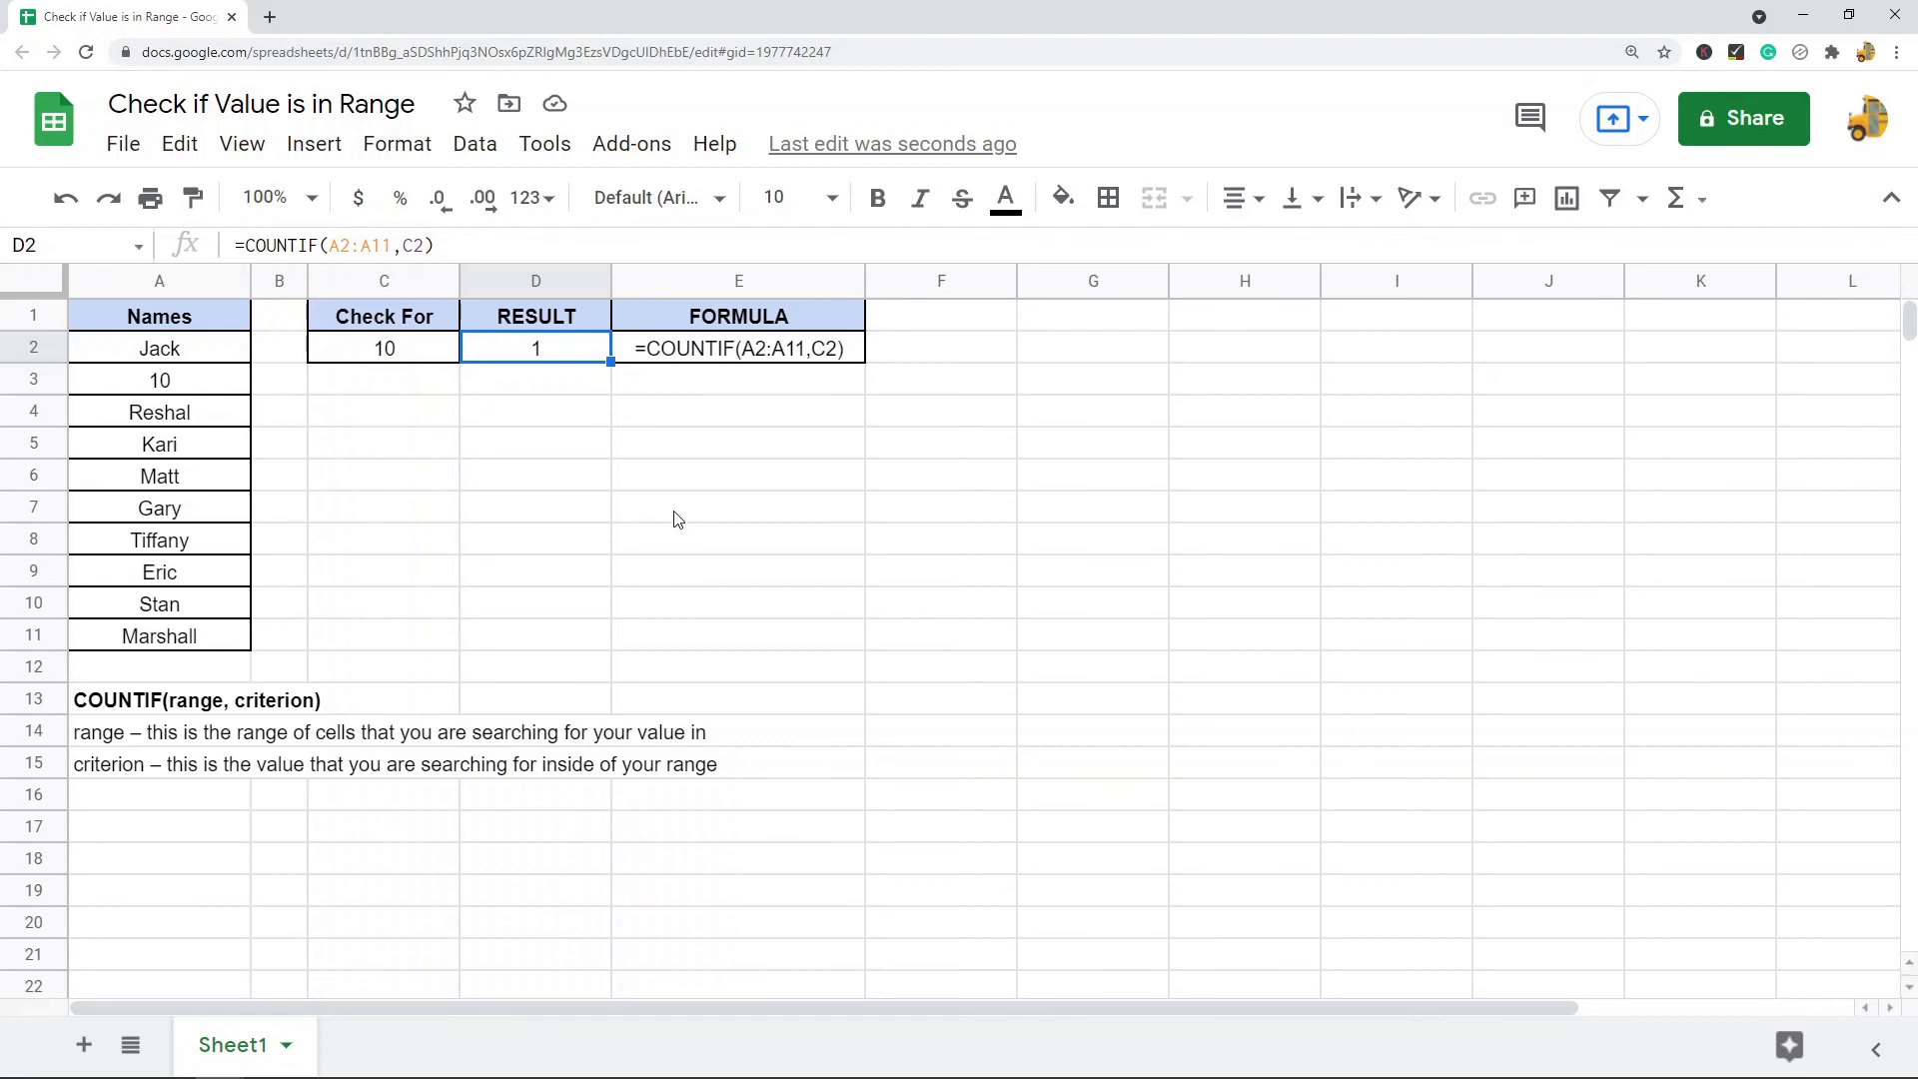